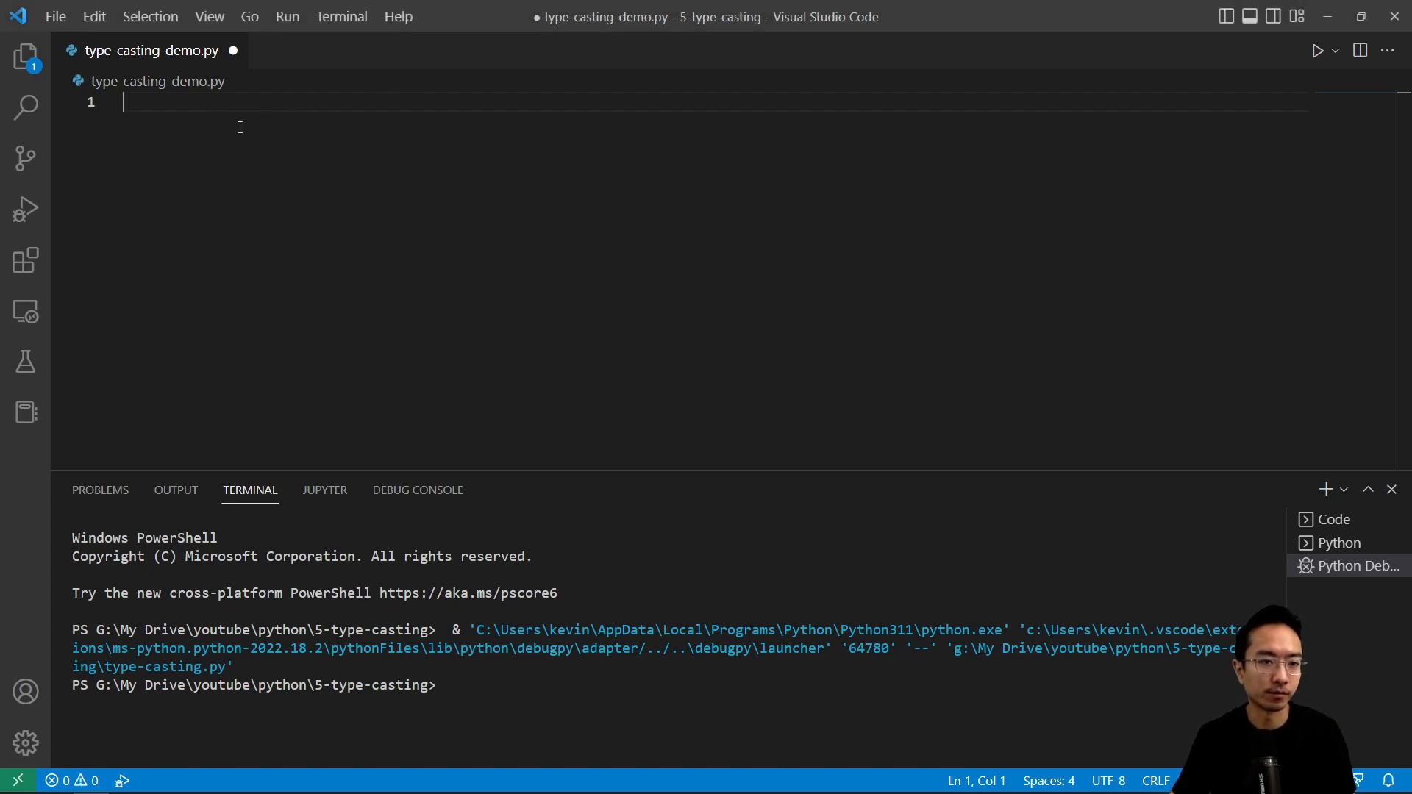
# - Type myFloat = 1.2 and myIntFromFloat = int(myFloat) into type-casting-demo.py
pyautogui.write('my')
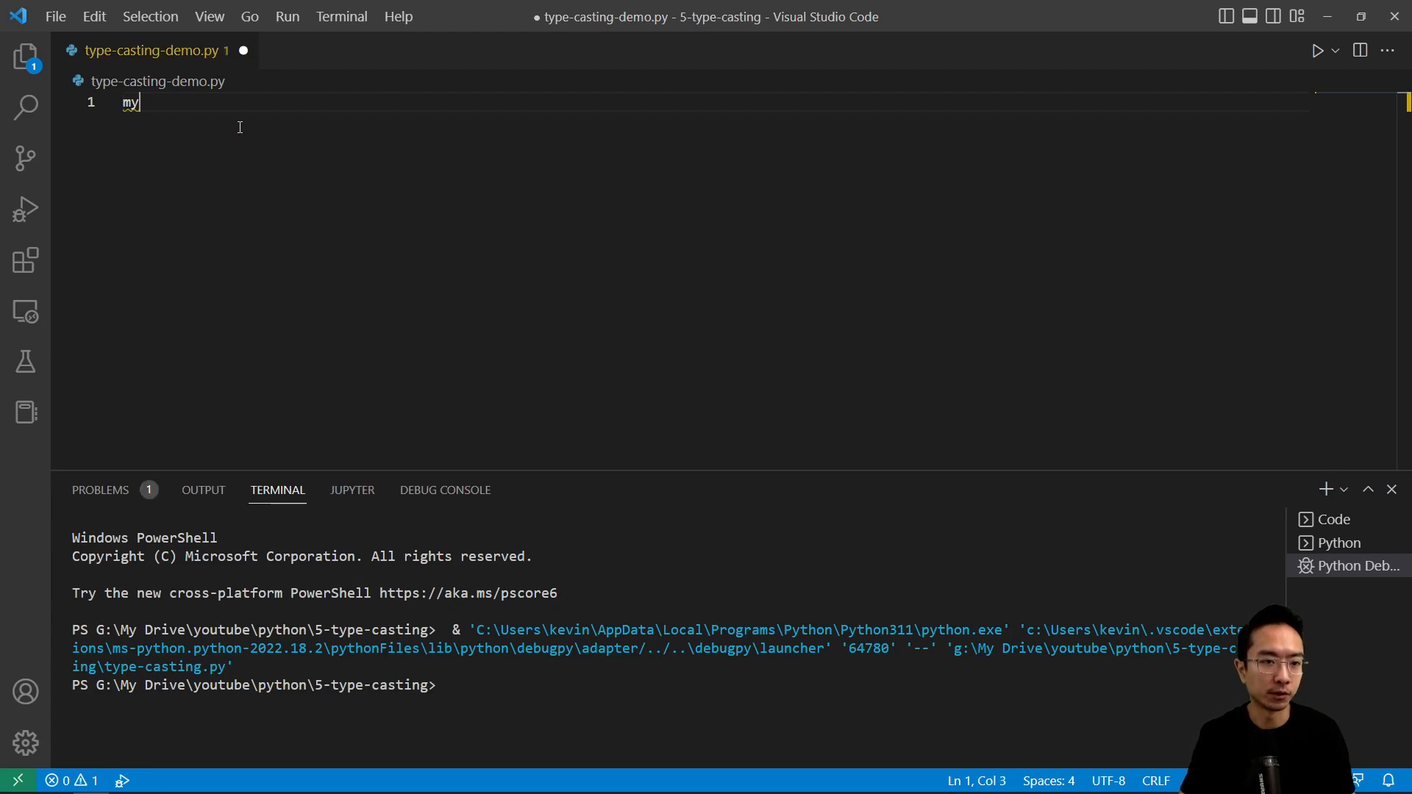
pyautogui.write('Float = 1.2')
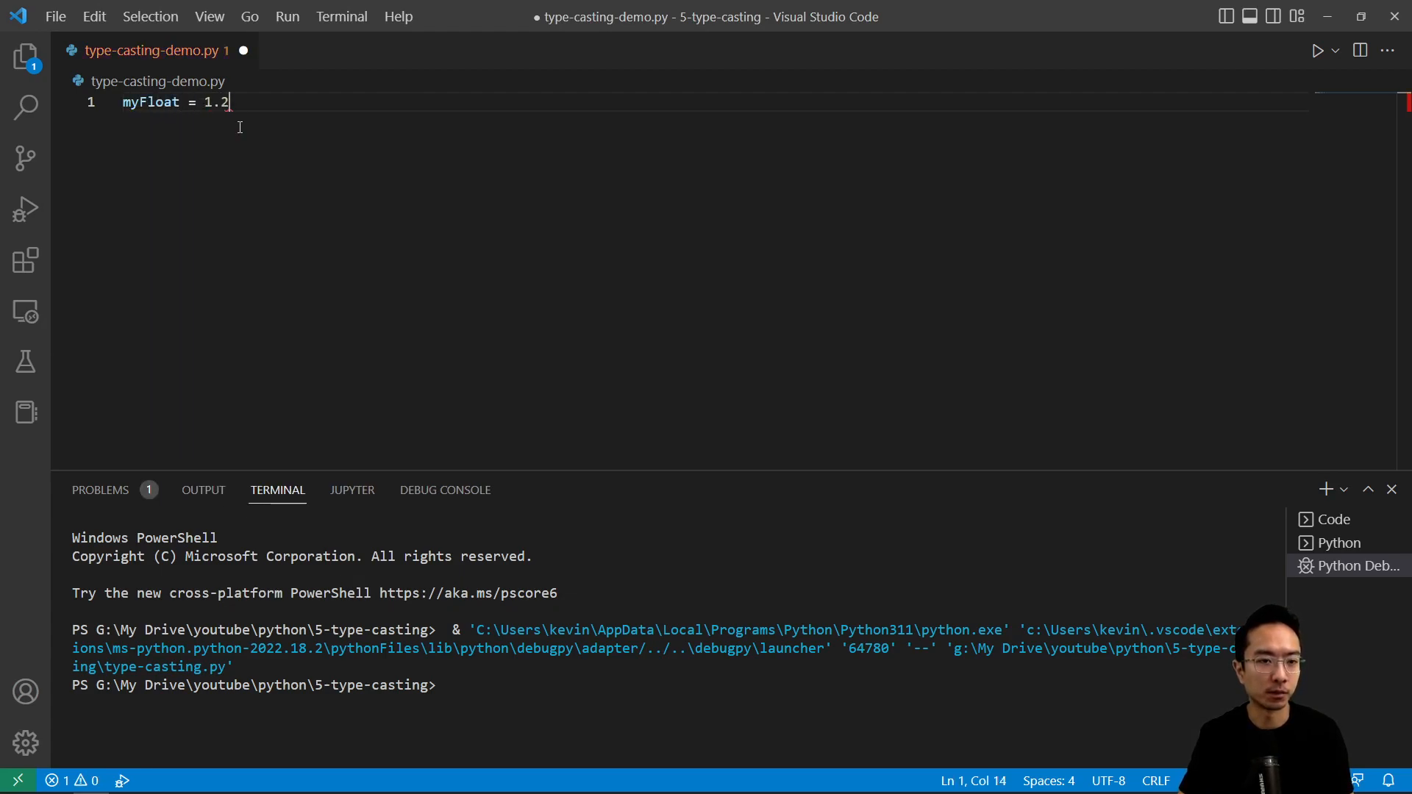
pyautogui.press('Return')
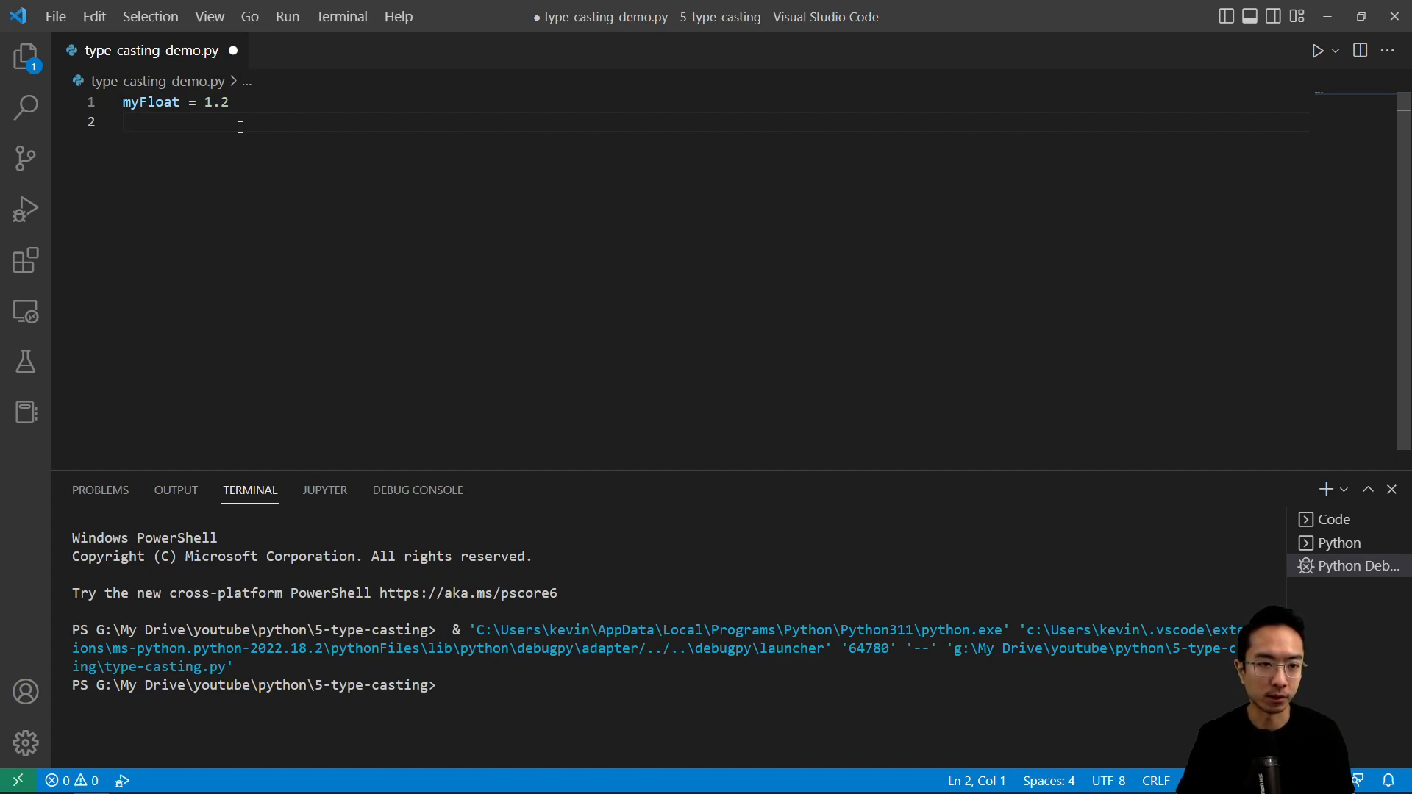
pyautogui.write('my')
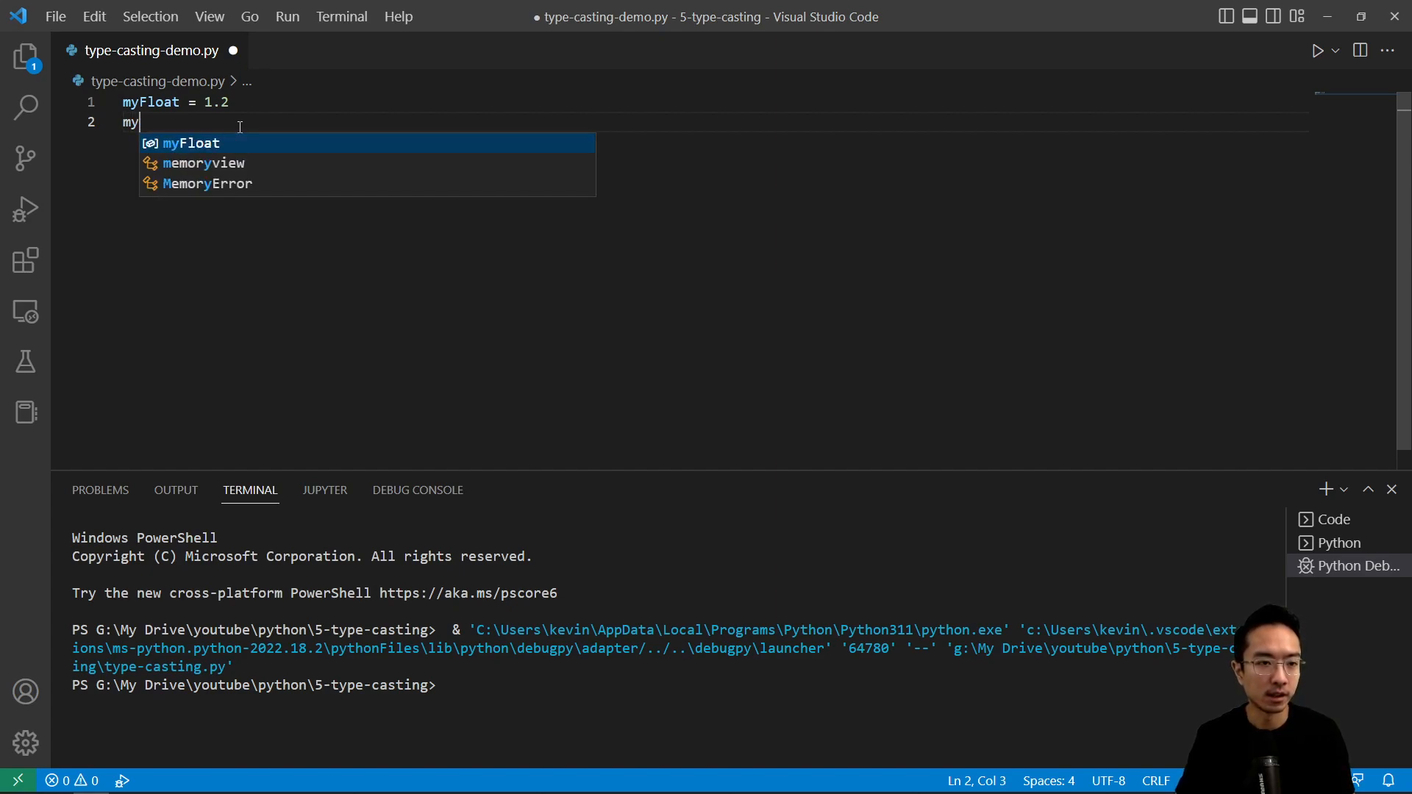
pyautogui.write('I')
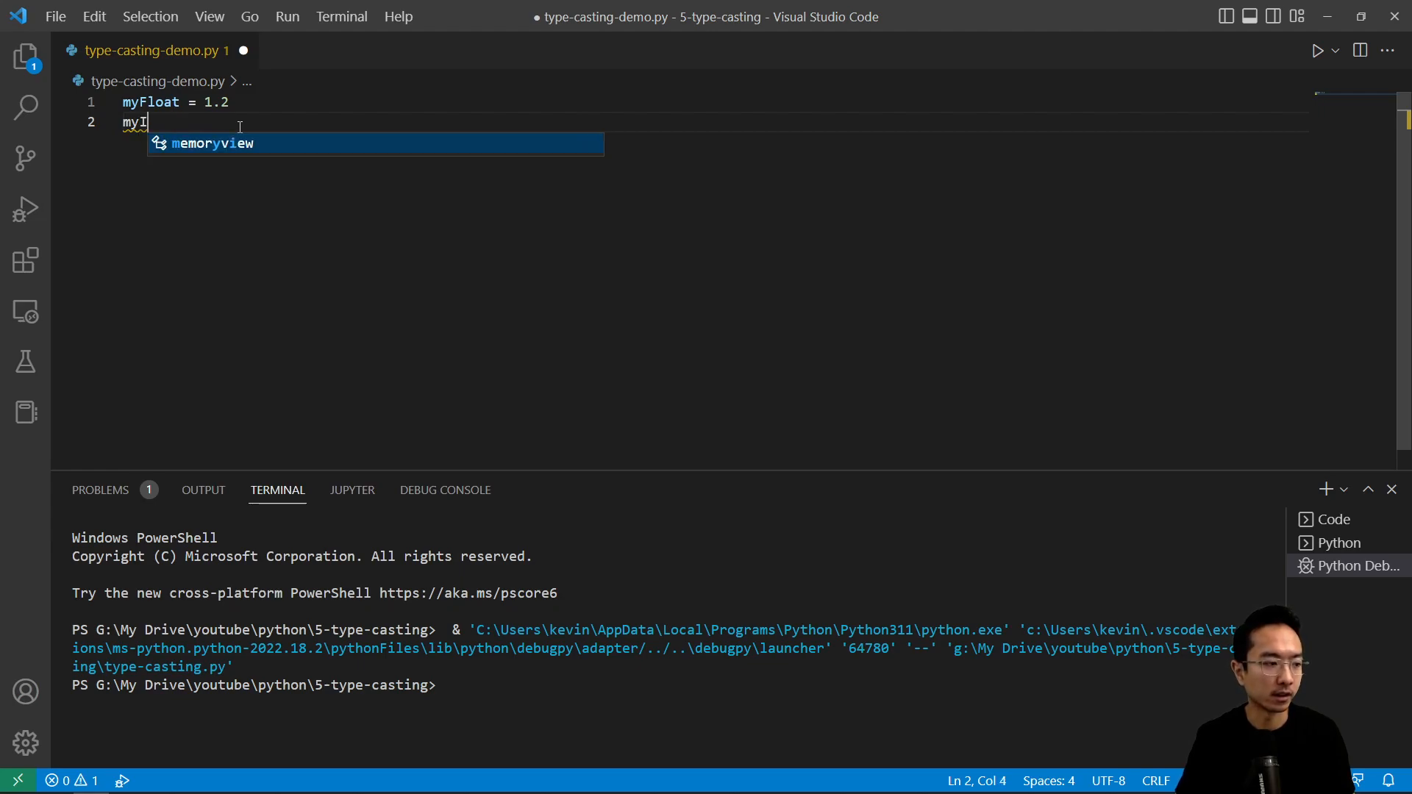
pyautogui.write('ntFromFl')
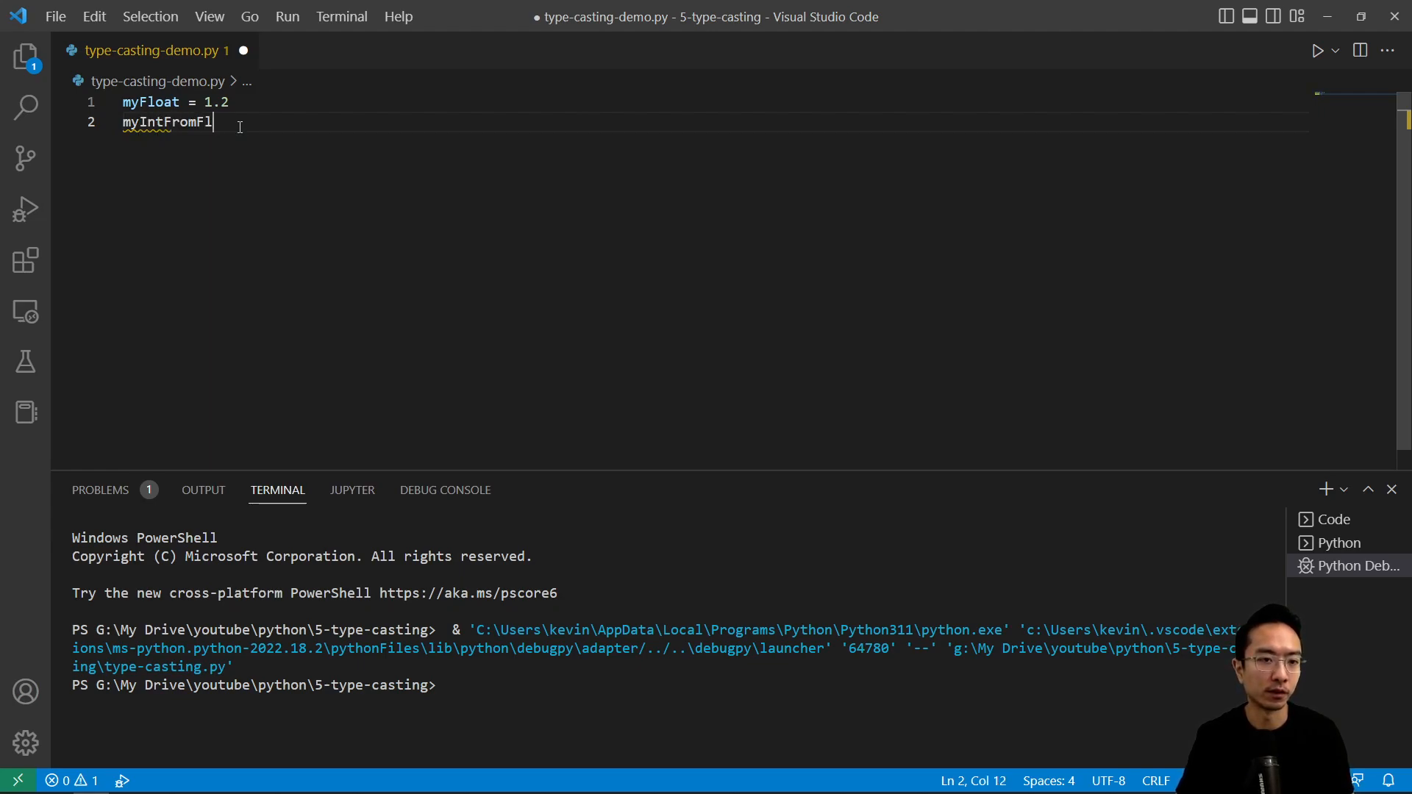
pyautogui.write('oat = int')
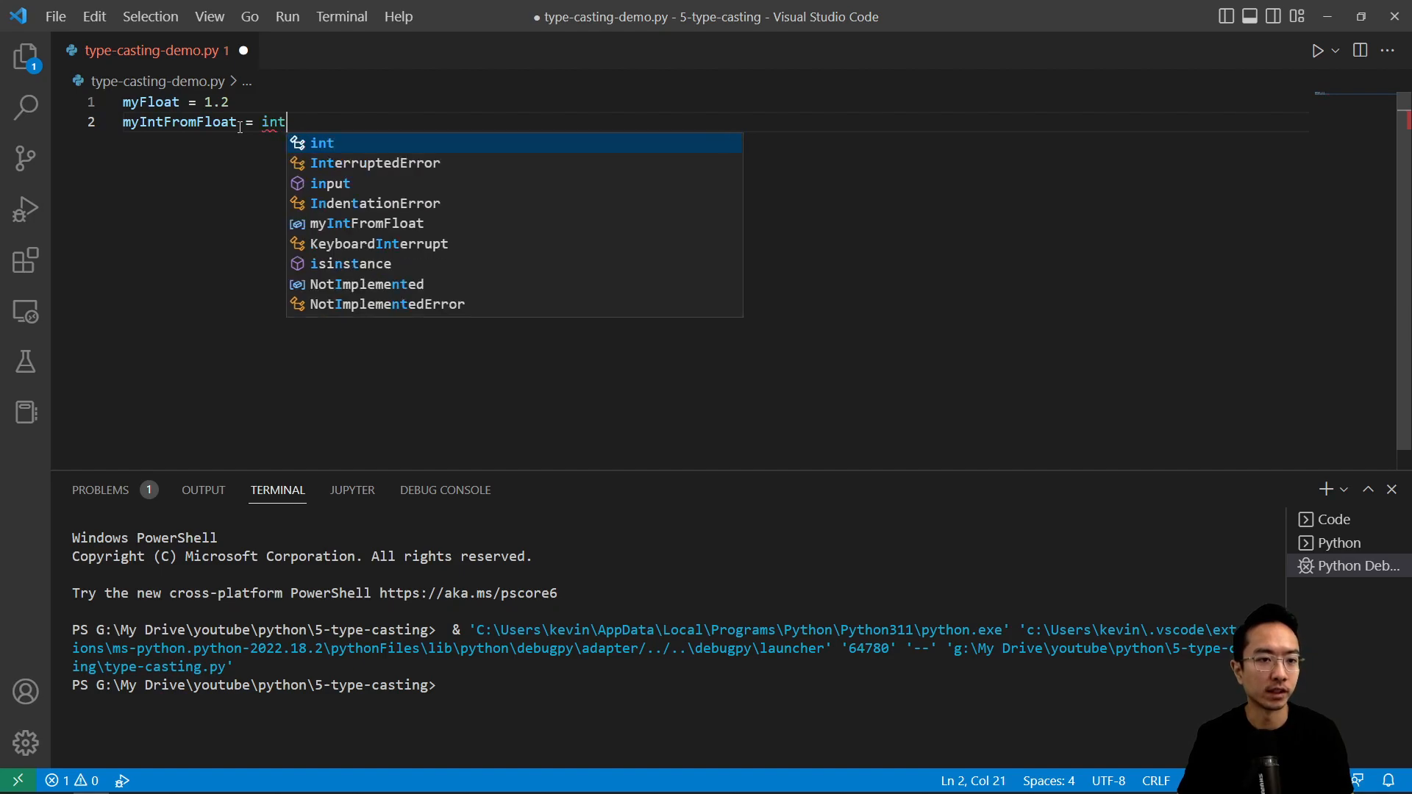
pyautogui.write('(myFloat')
pyautogui.write('debug = 1')
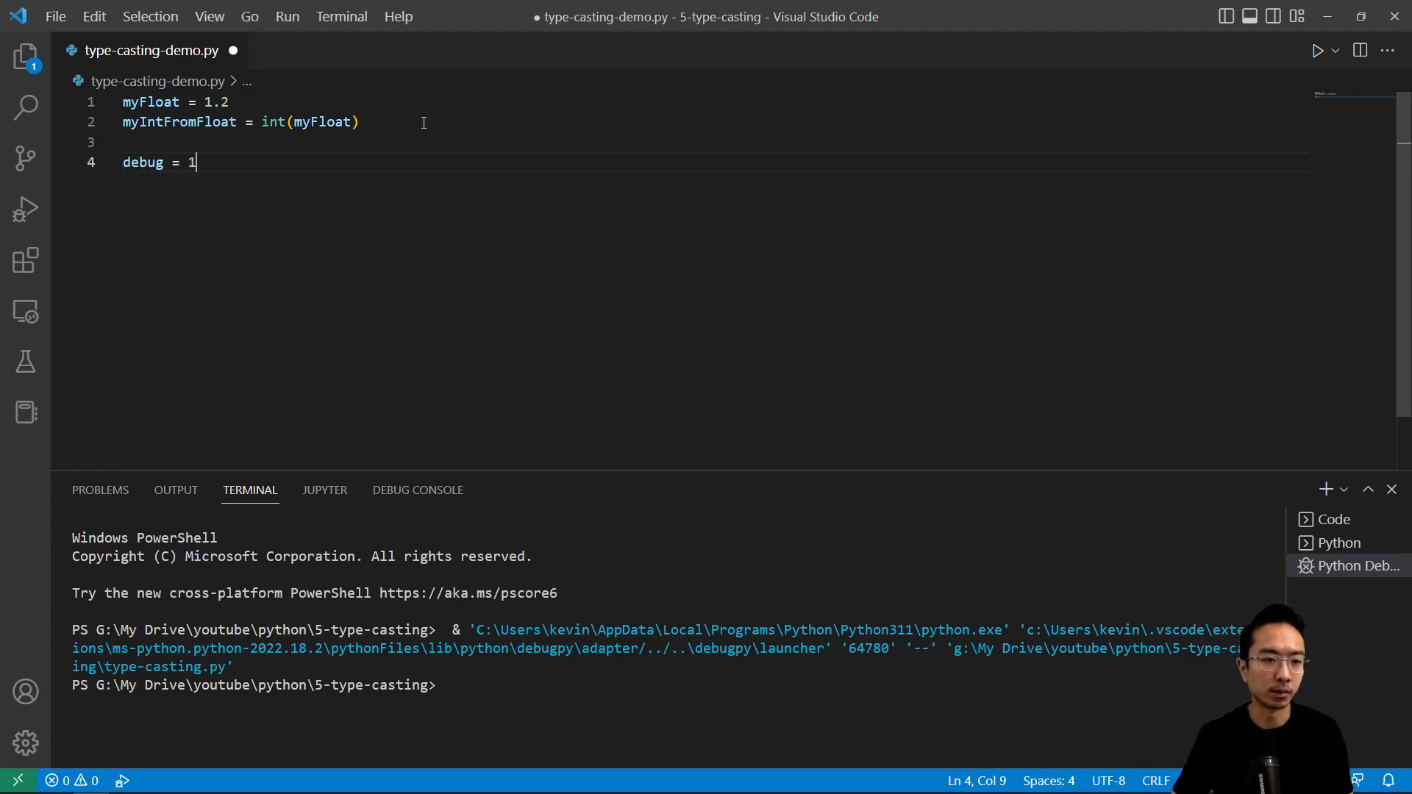
# - Break on line 4, start debugging, and inspect myIntFromFloat showing 1
pyautogui.click(61, 163)
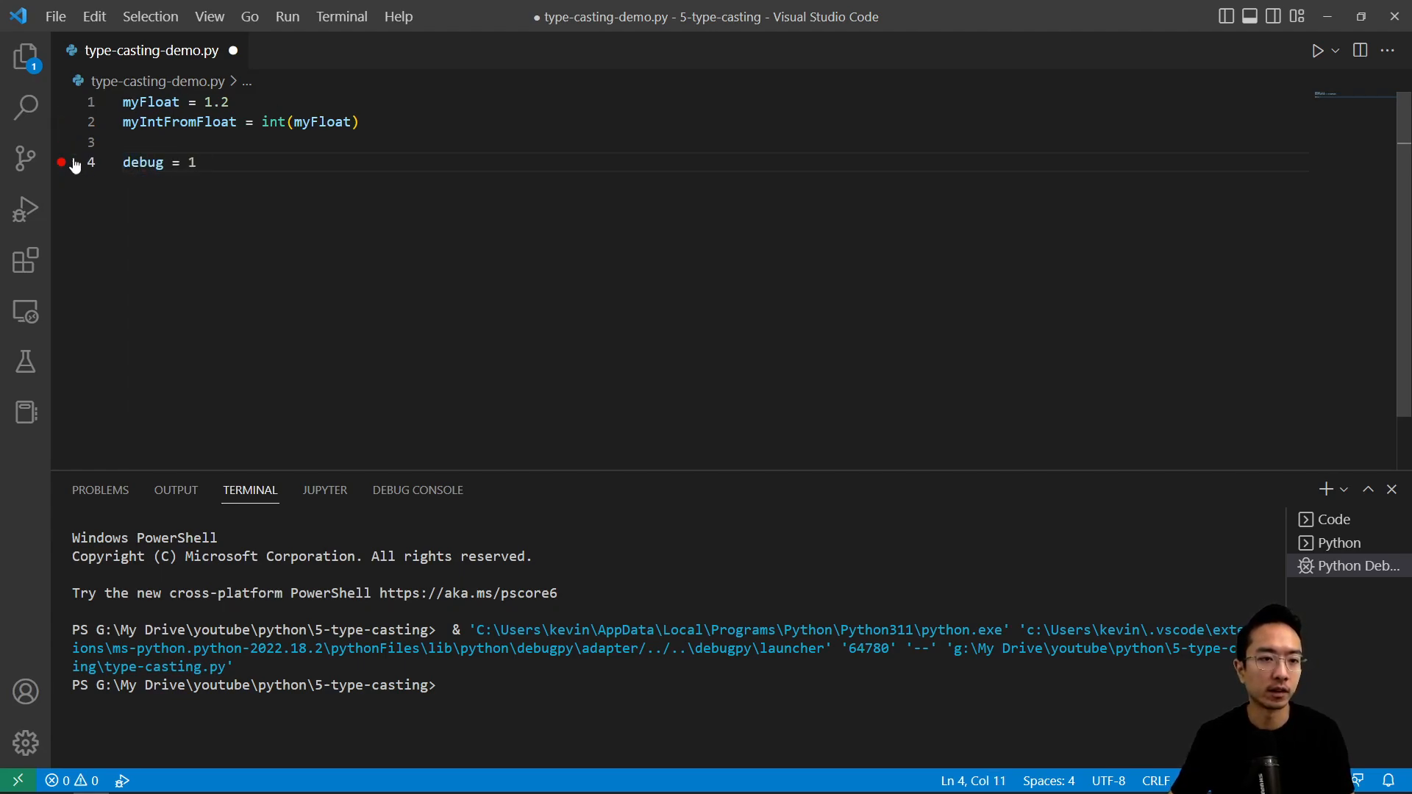
pyautogui.click(1316, 49)
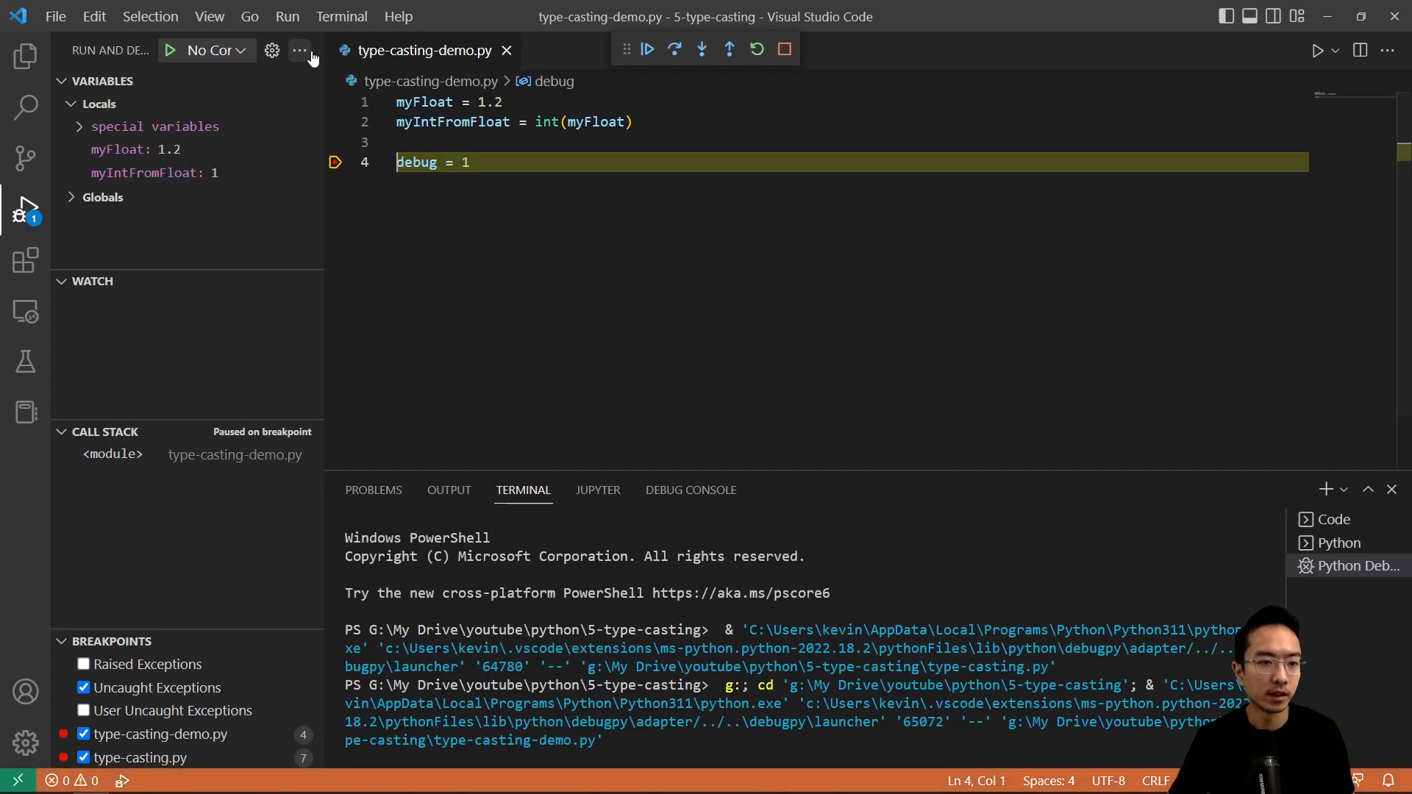
pyautogui.moveTo(126, 149)
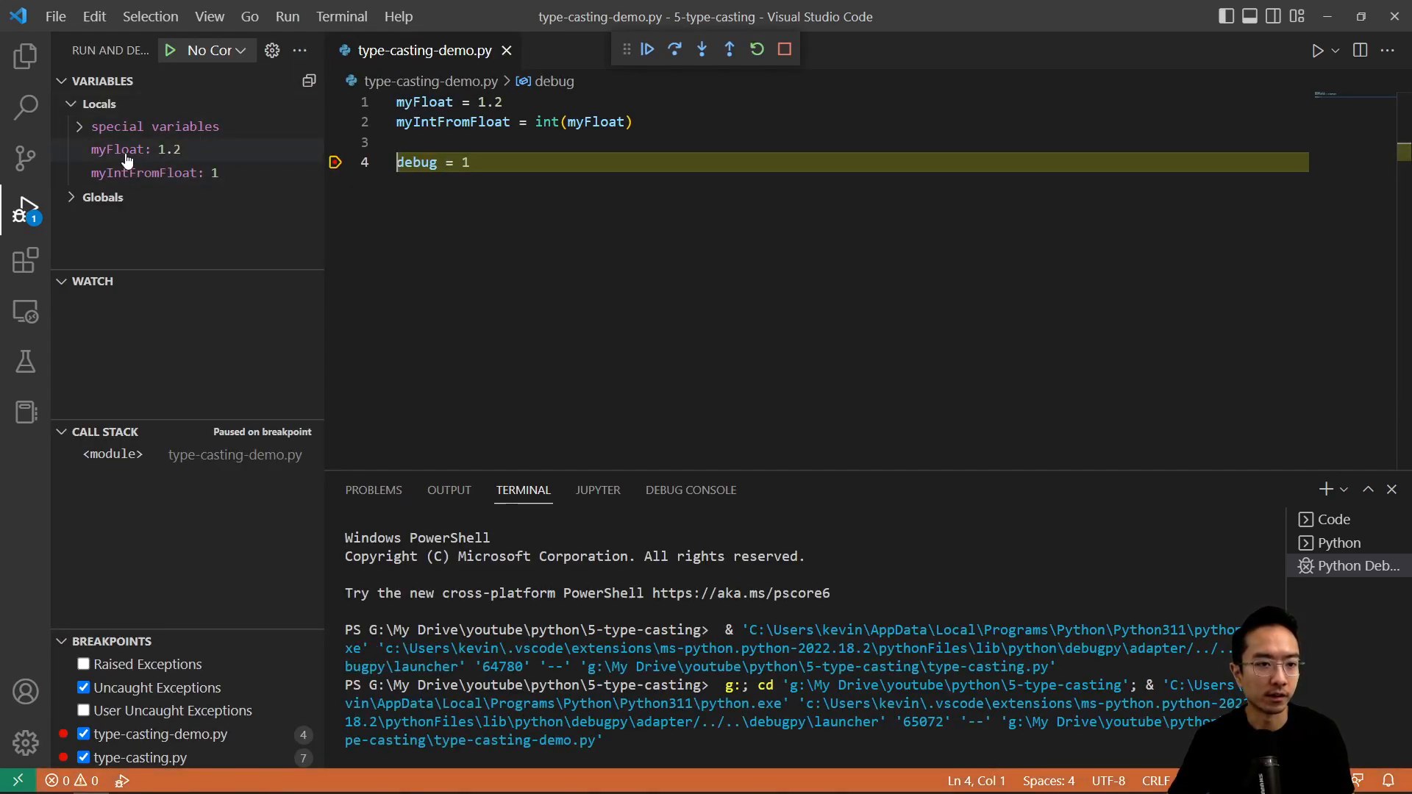
pyautogui.moveTo(125, 157)
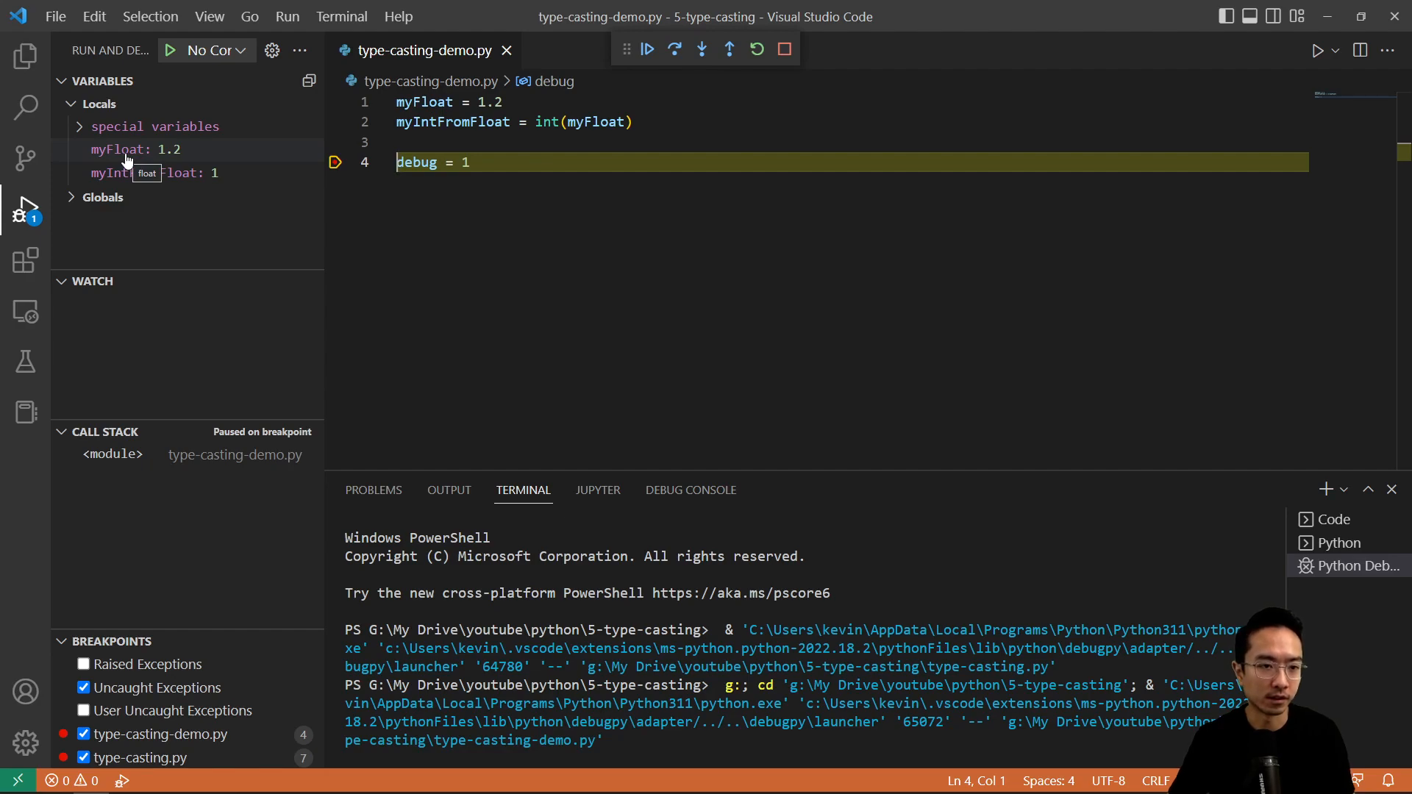
pyautogui.moveTo(121, 173)
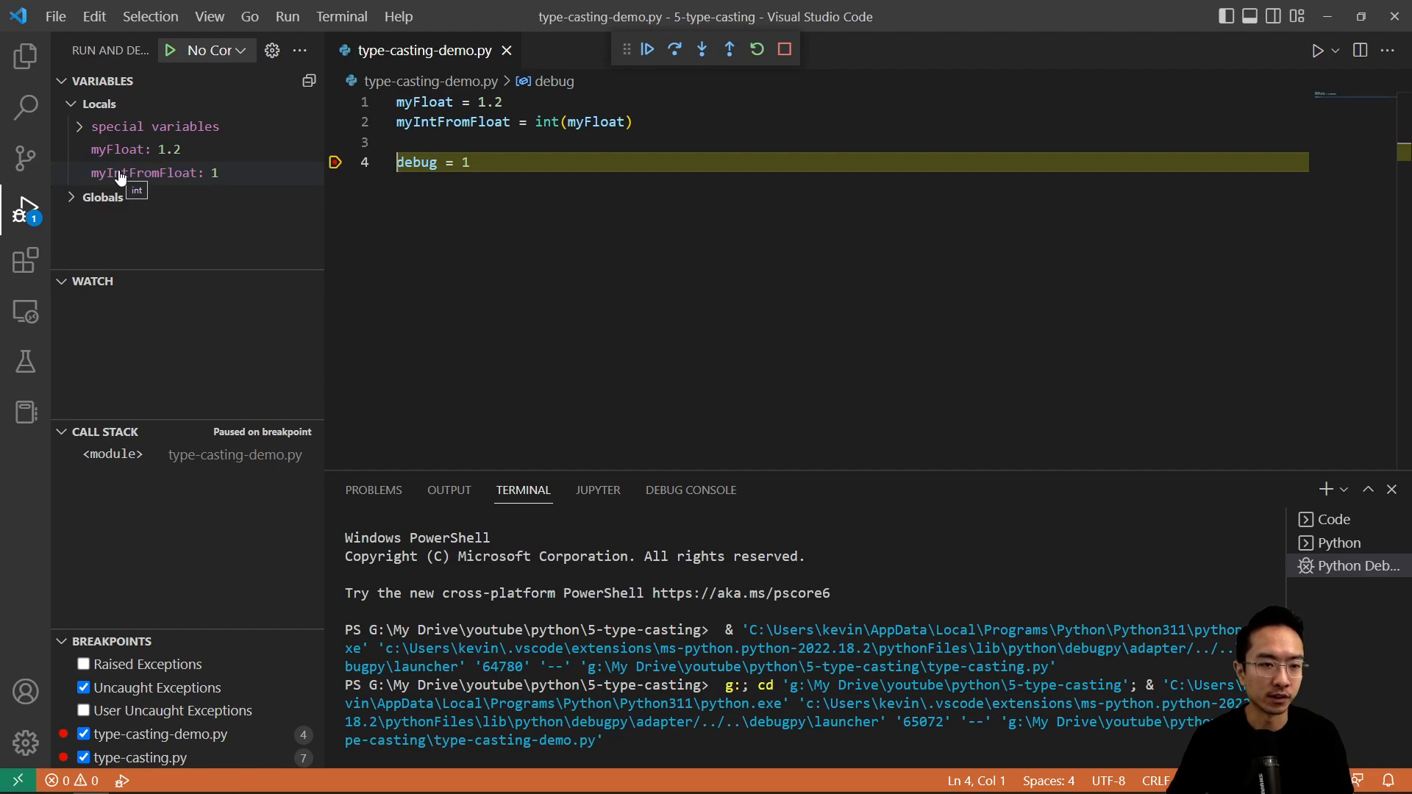
pyautogui.click(153, 173)
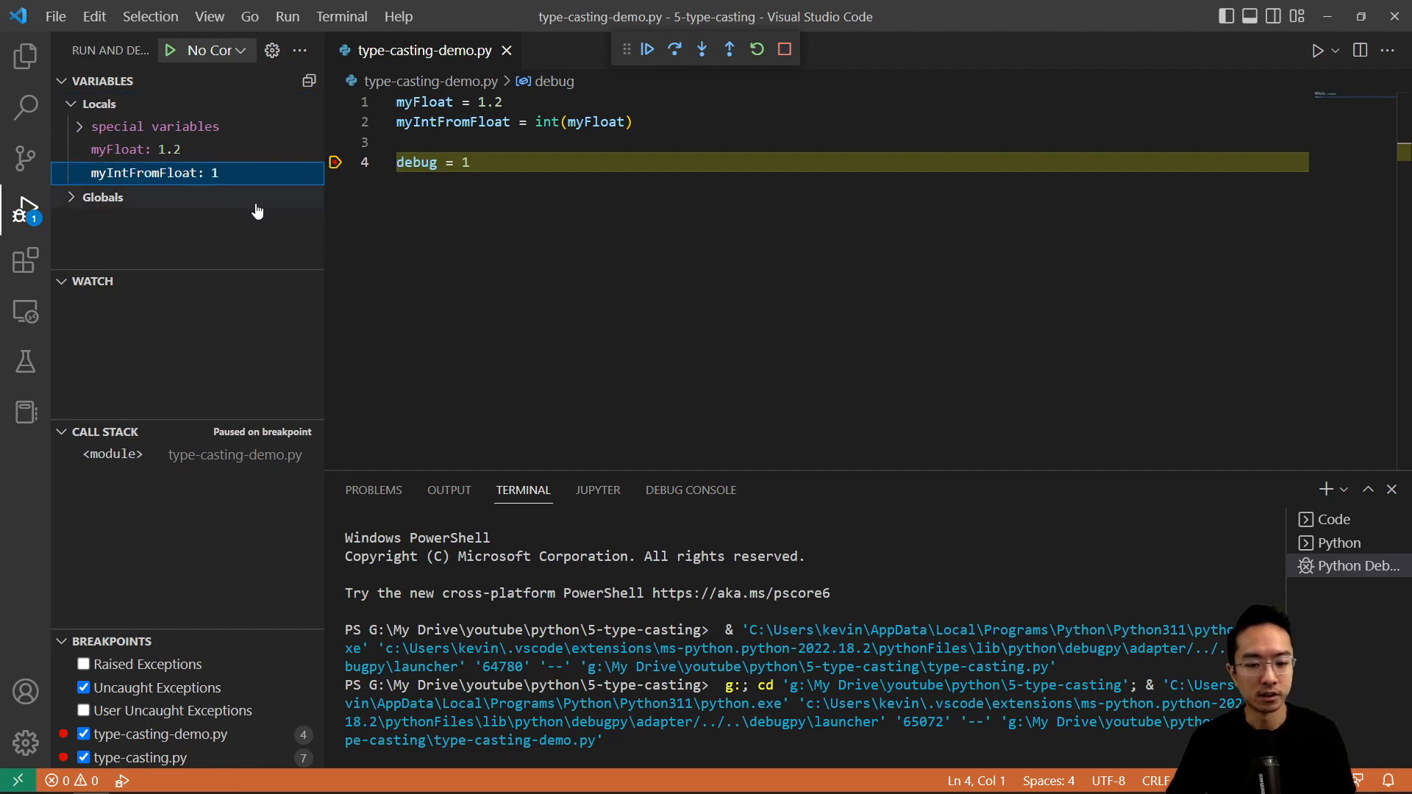
# - Evaluate type(myIntFromFloat) and print(myIntFromFloat) in the Debug Console
pyautogui.click(689, 490)
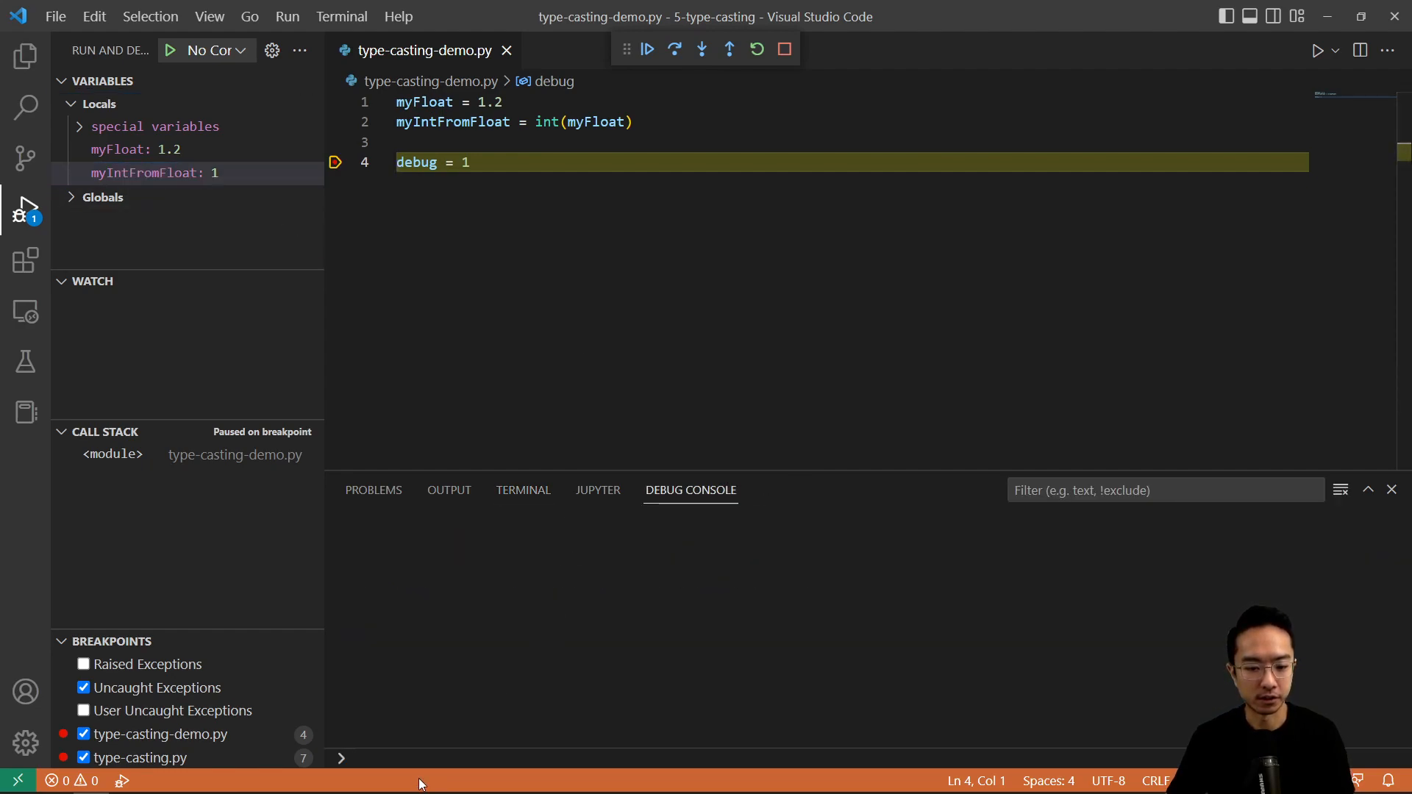
pyautogui.write('type()')
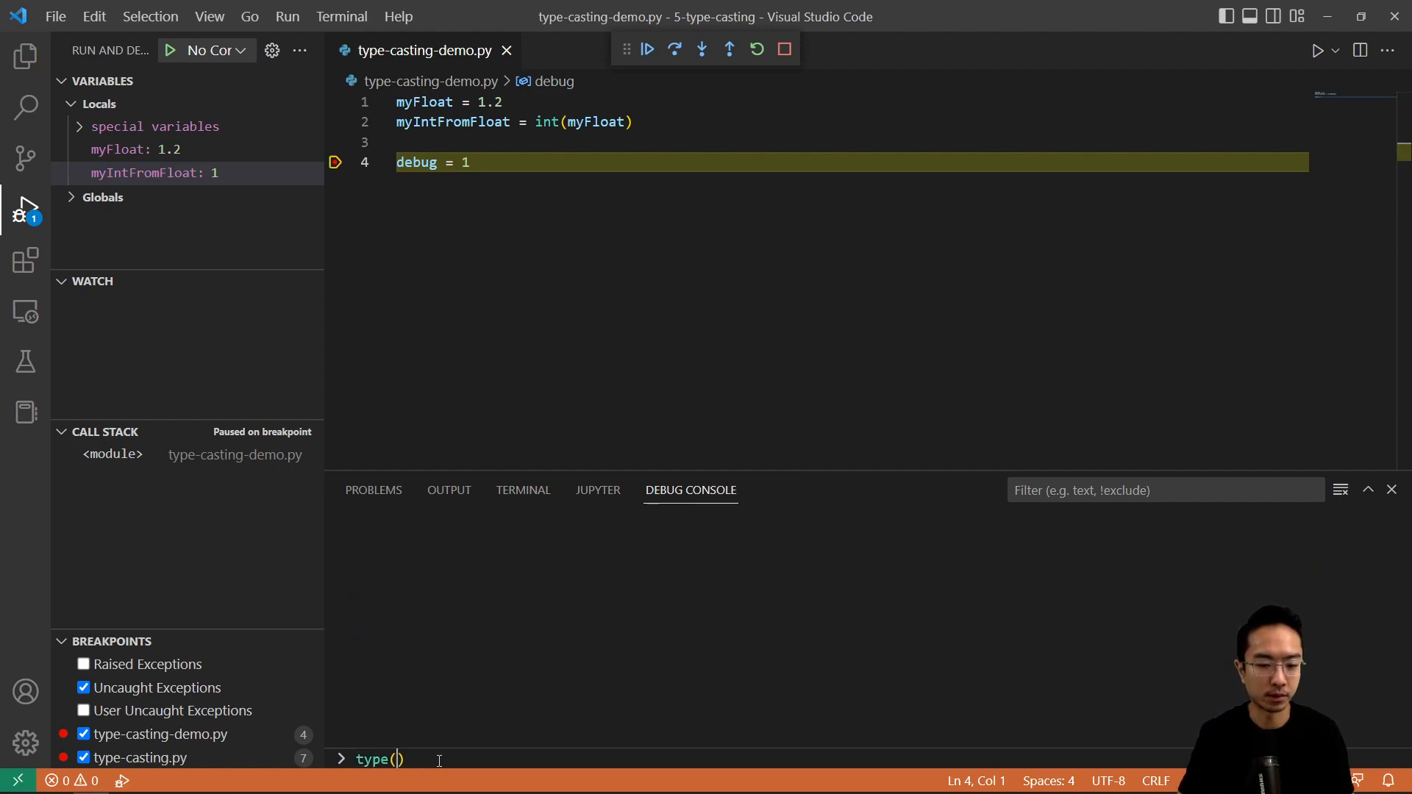
pyautogui.write('myIntFromFloat')
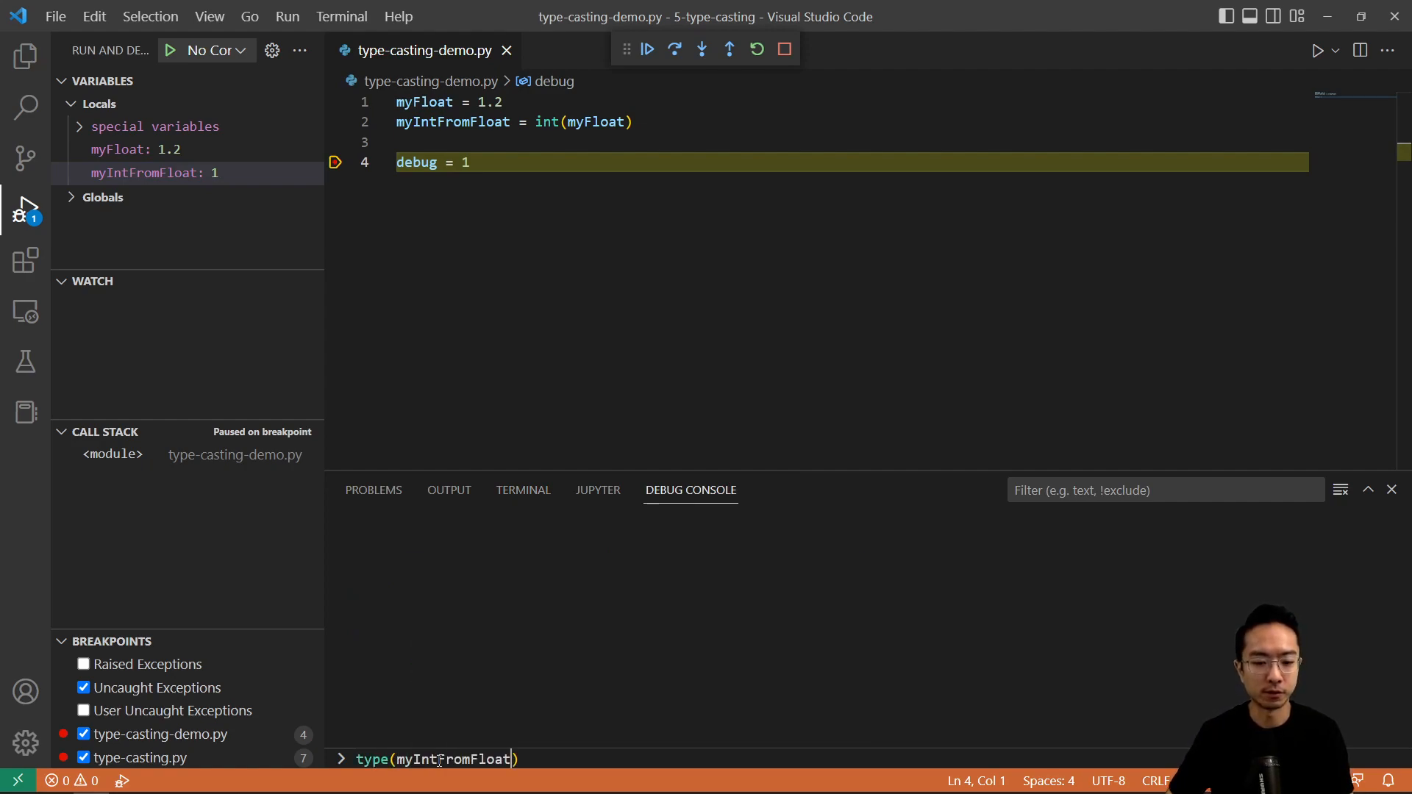
pyautogui.press('Return')
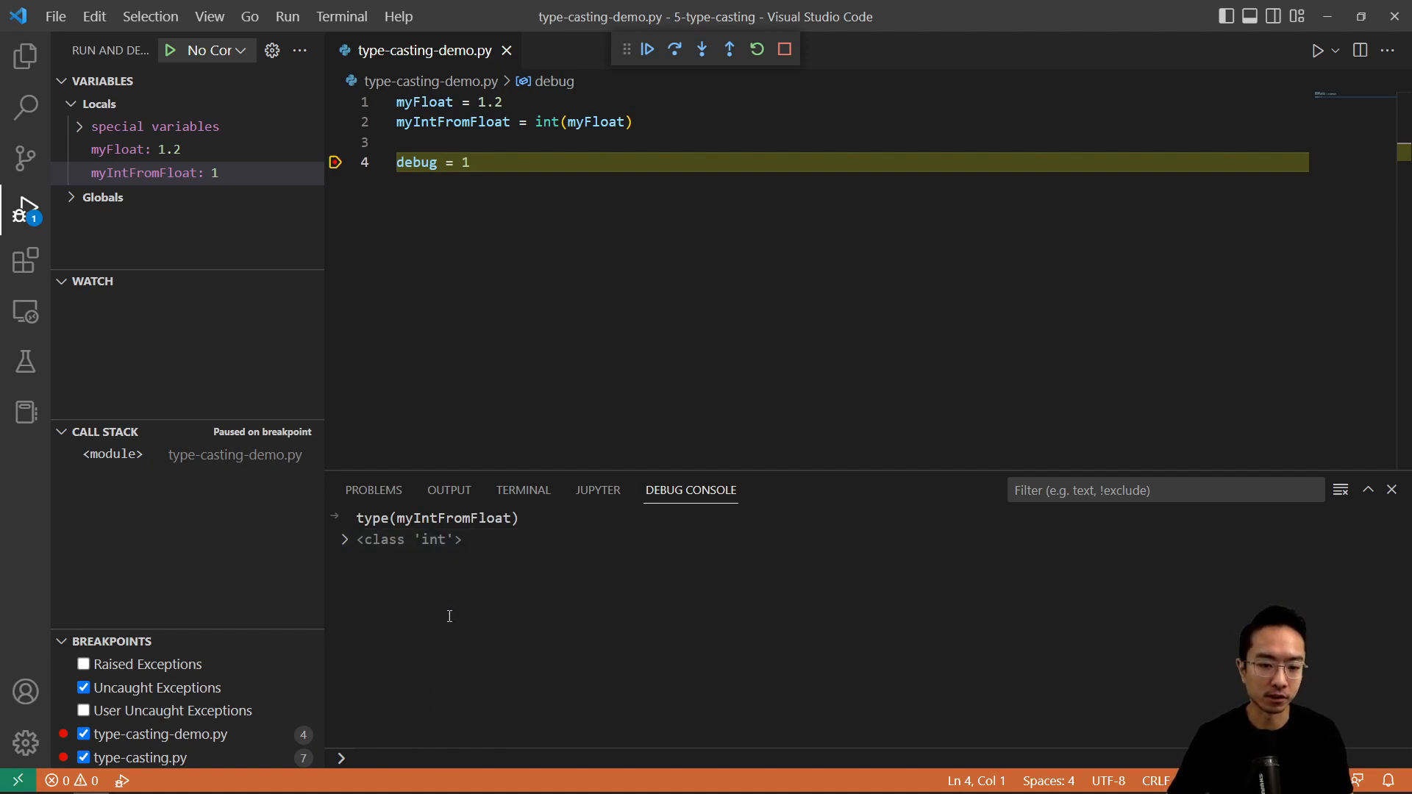
pyautogui.write('print(myI')
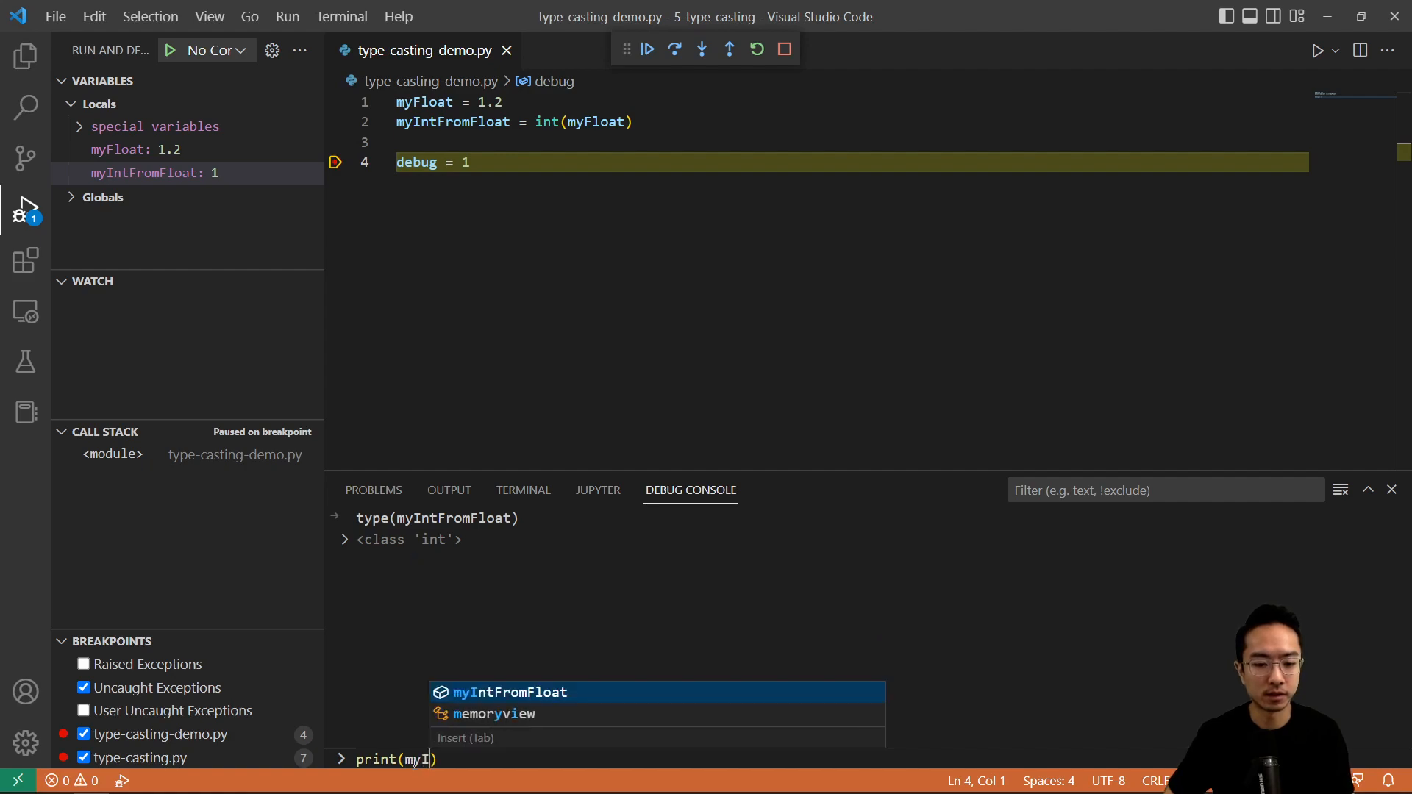
pyautogui.press('Return')
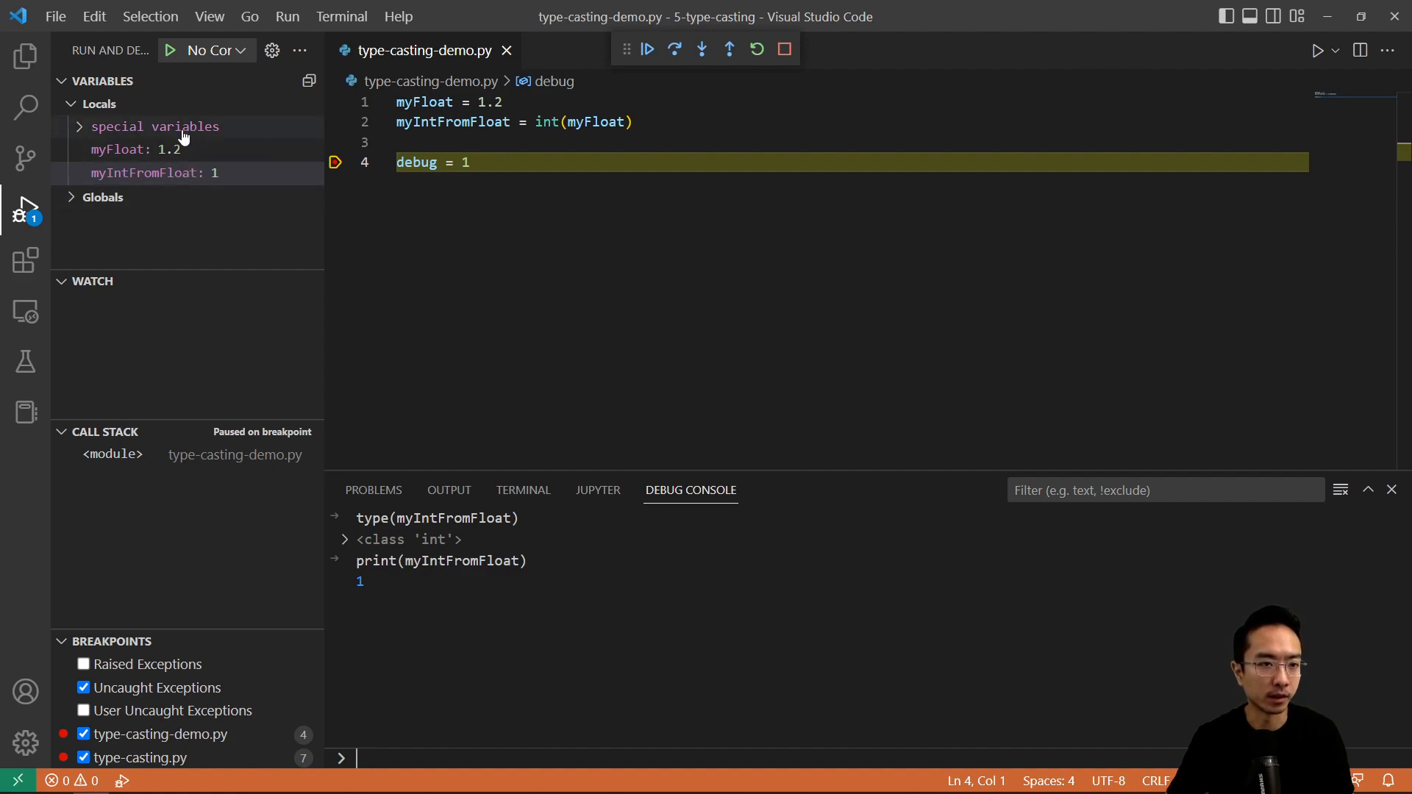
pyautogui.moveTo(172, 153)
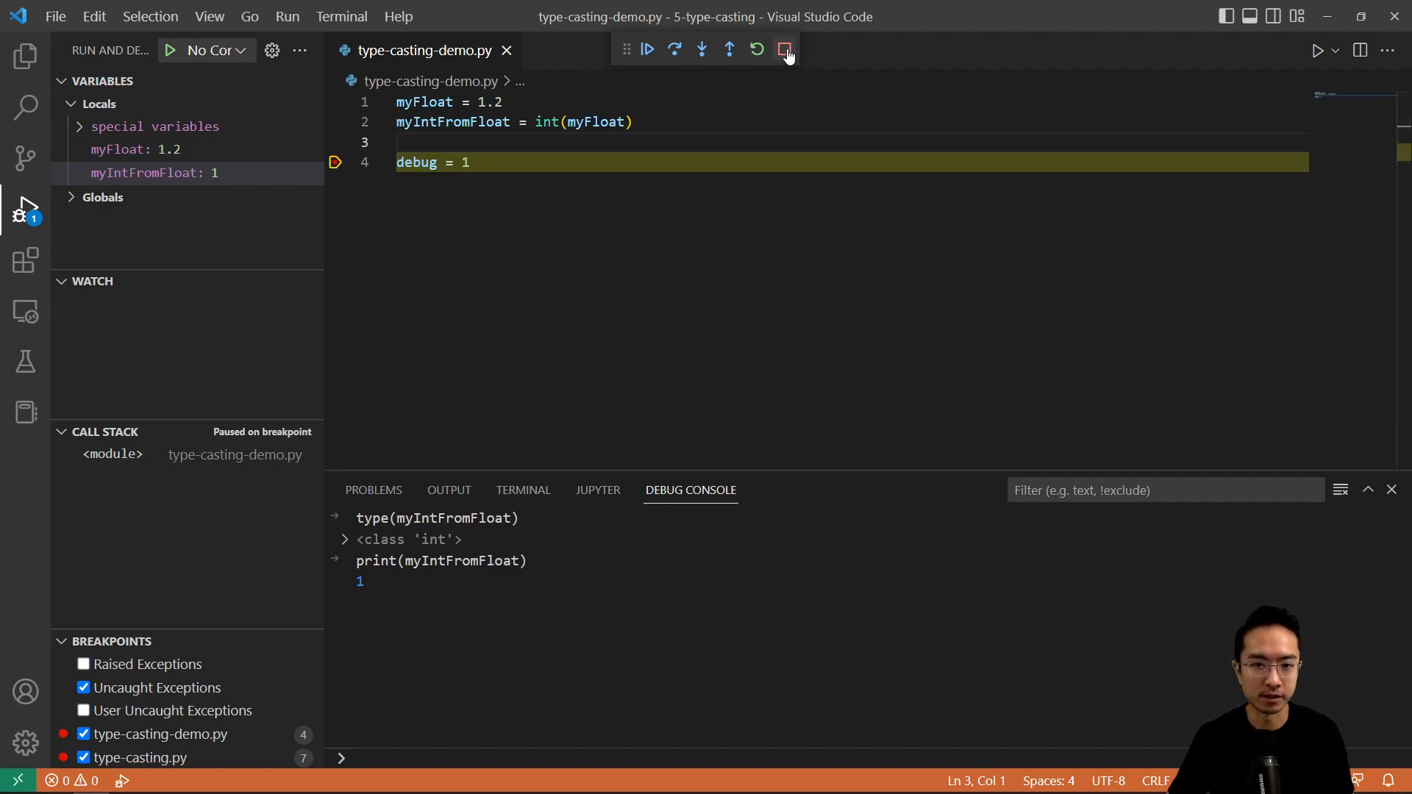
# - Stop debugging, hide the sidebar, and insert a blank line above debug = 1
pyautogui.click(785, 50)
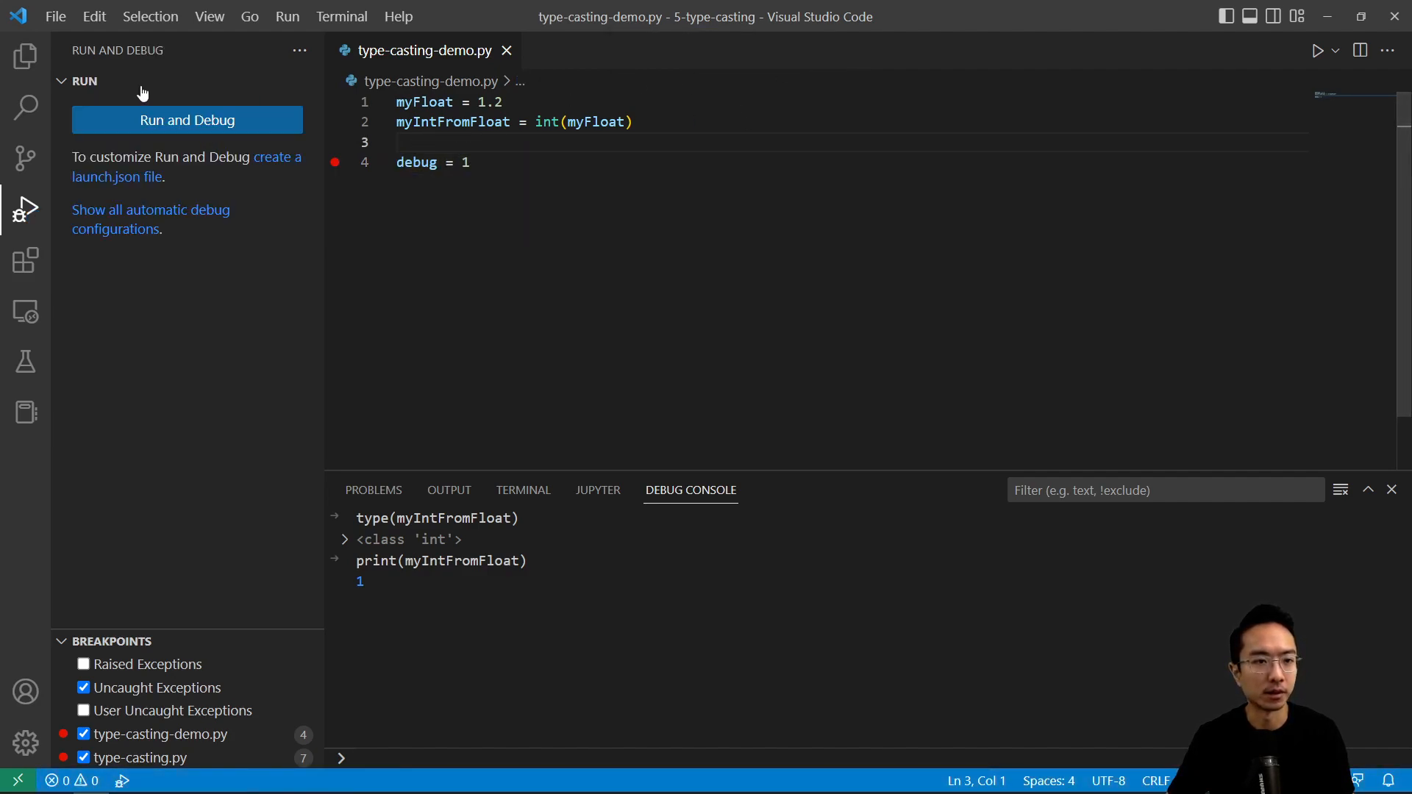
pyautogui.click(25, 209)
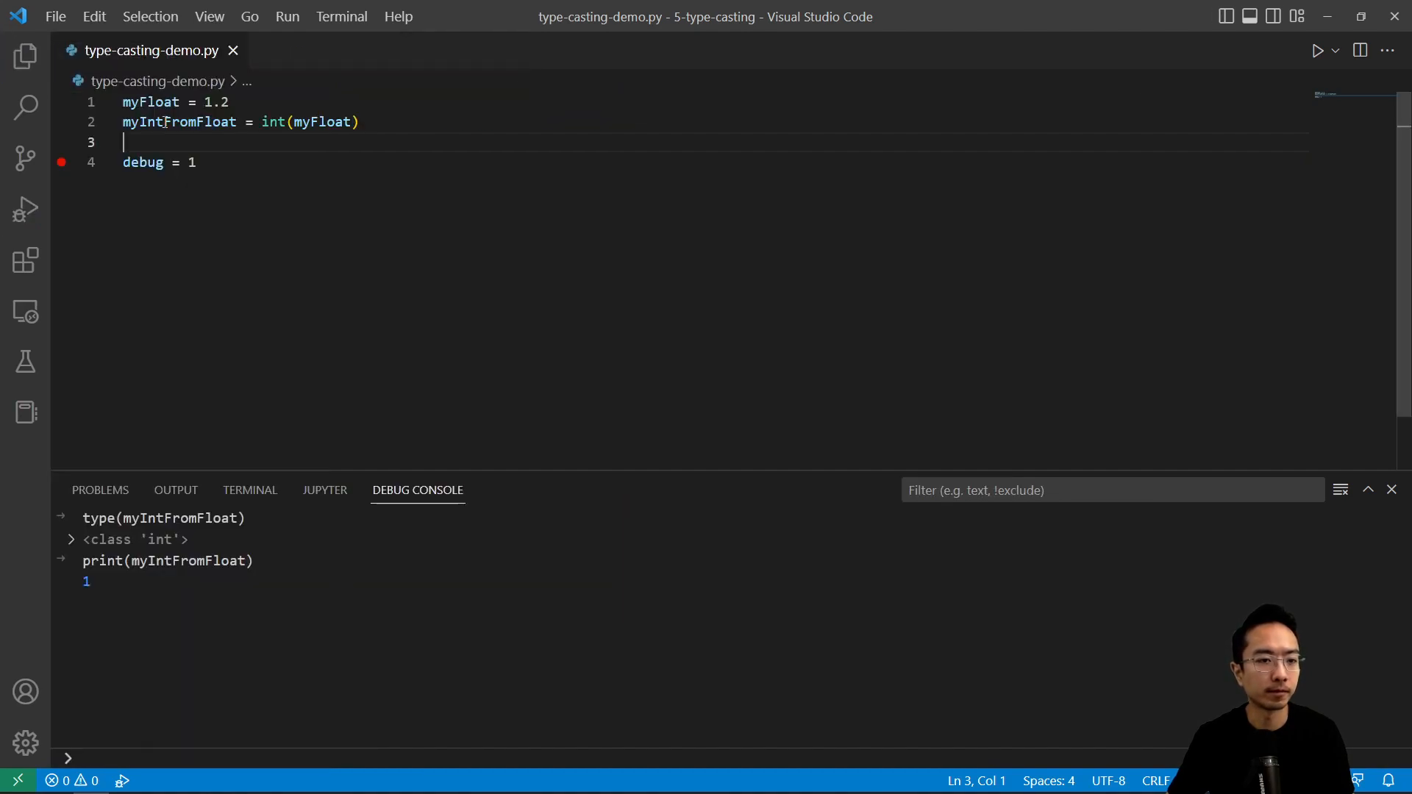
pyautogui.press('Enter')
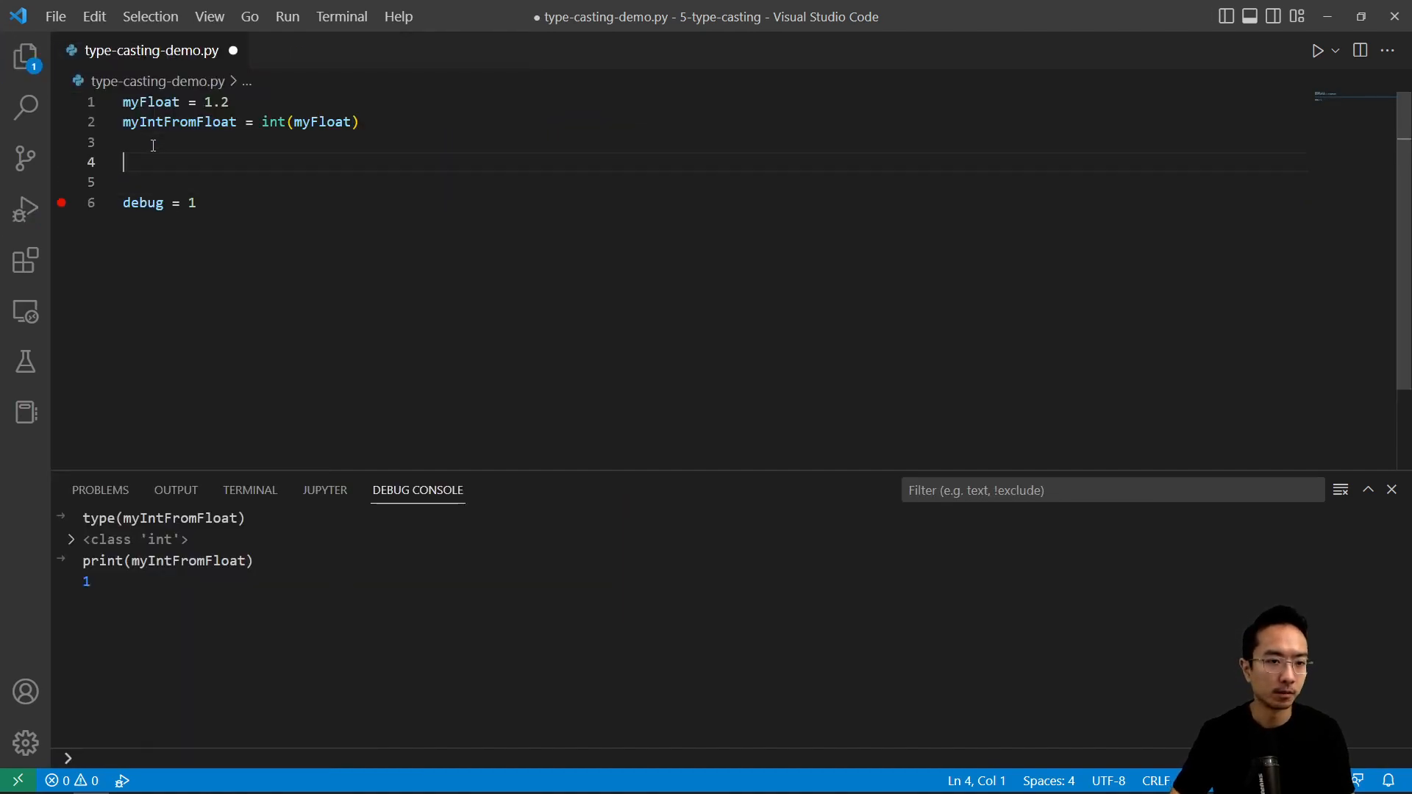
# - Write myString = str(myIntFromFloat) on the new line 4
pyautogui.write('my Int')
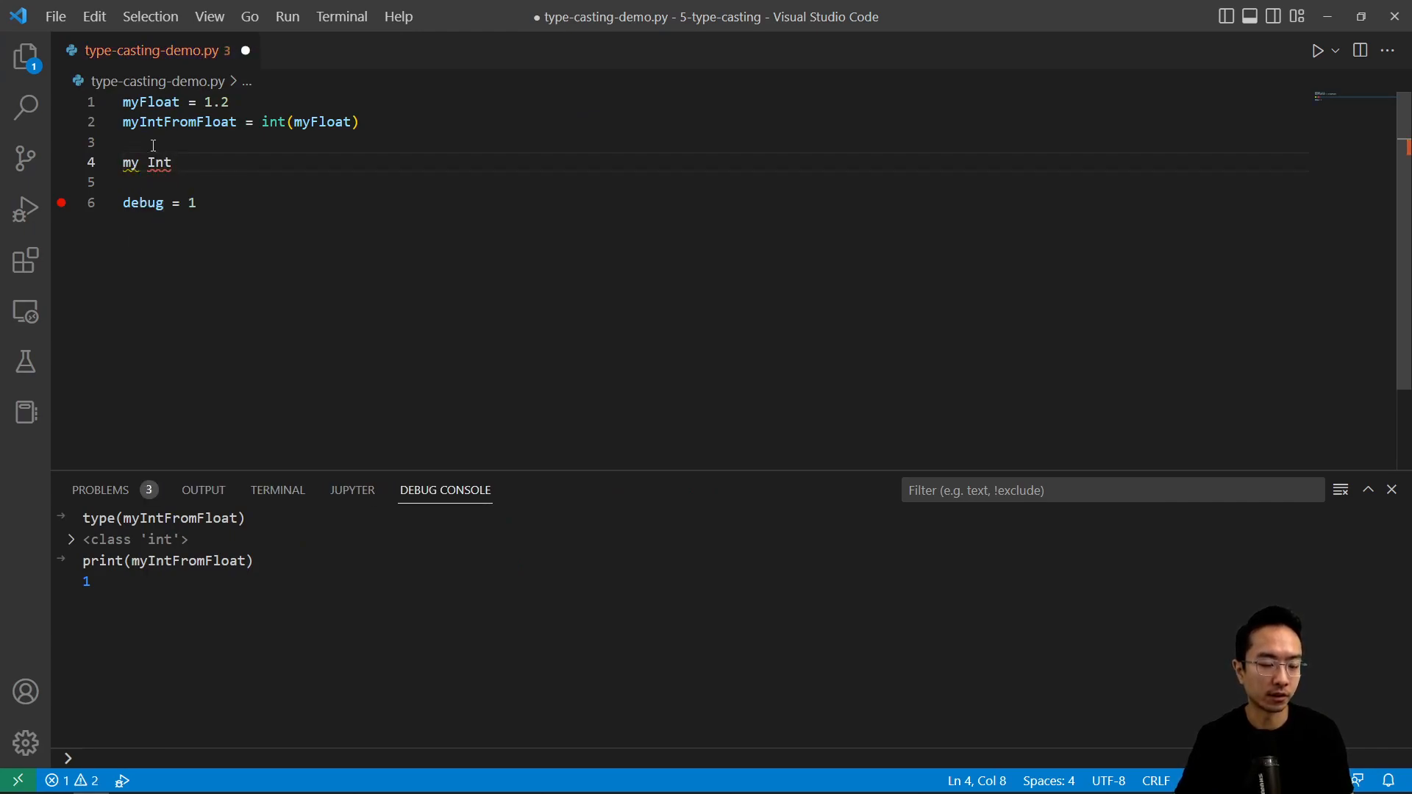
pyautogui.press('Backspace')
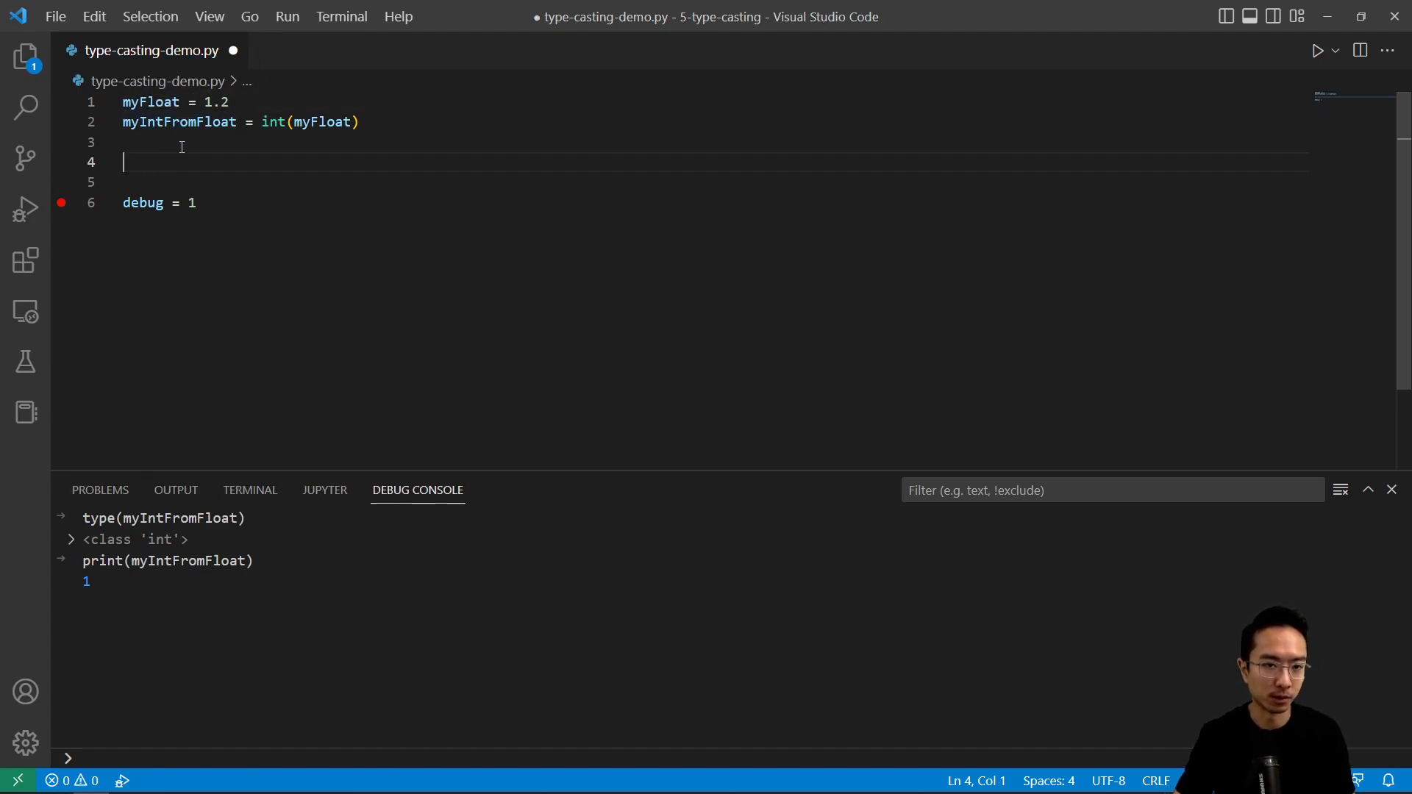
pyautogui.write('m')
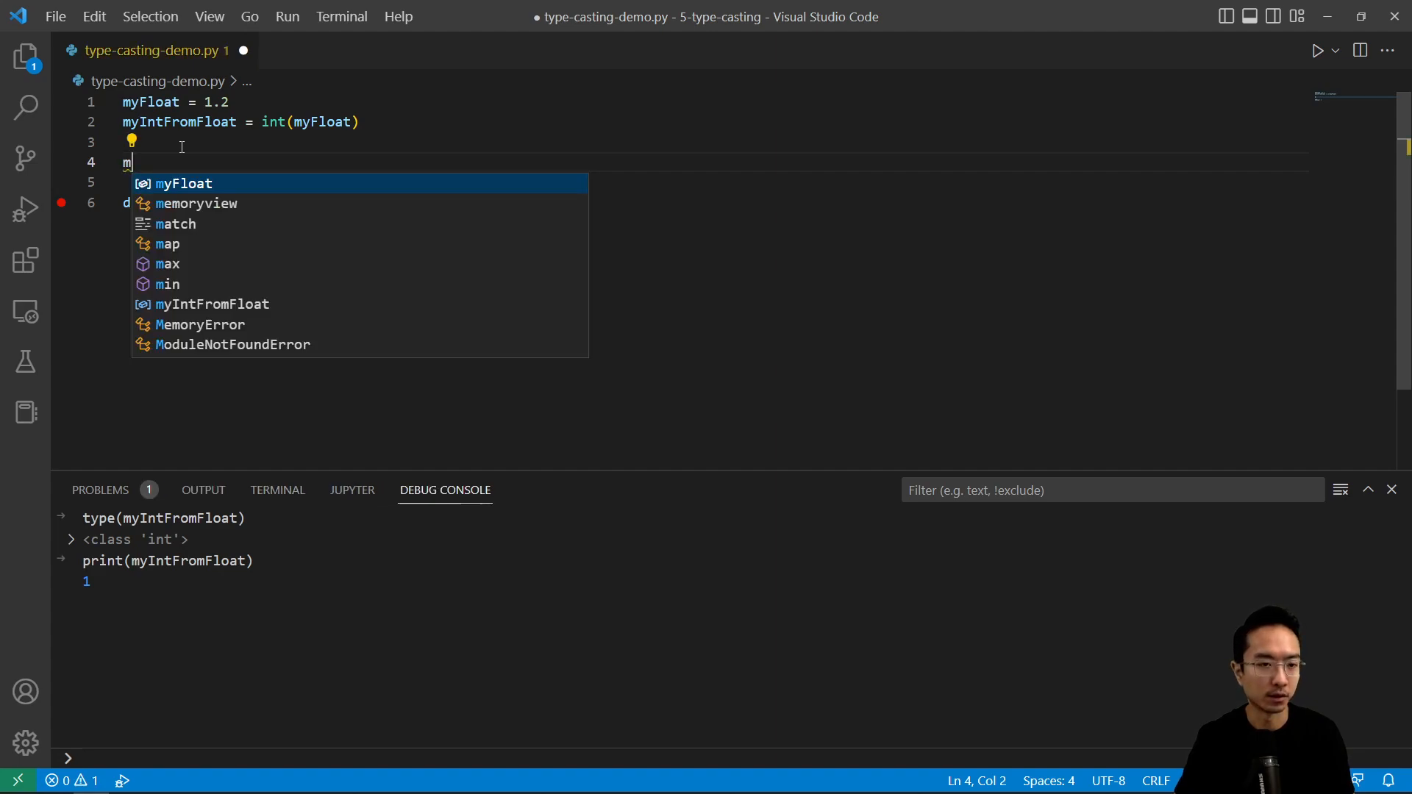
pyautogui.write('yStrin')
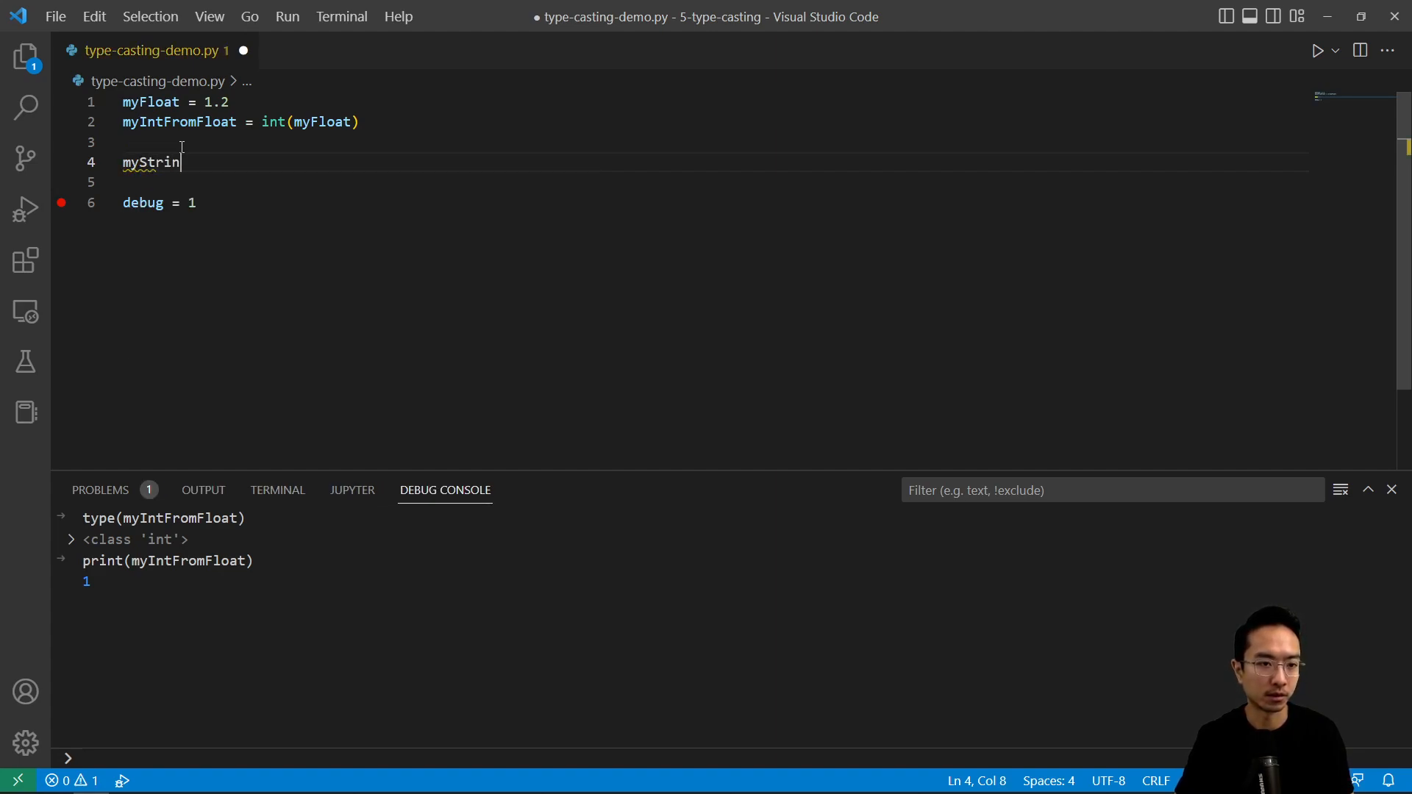
pyautogui.write('g')
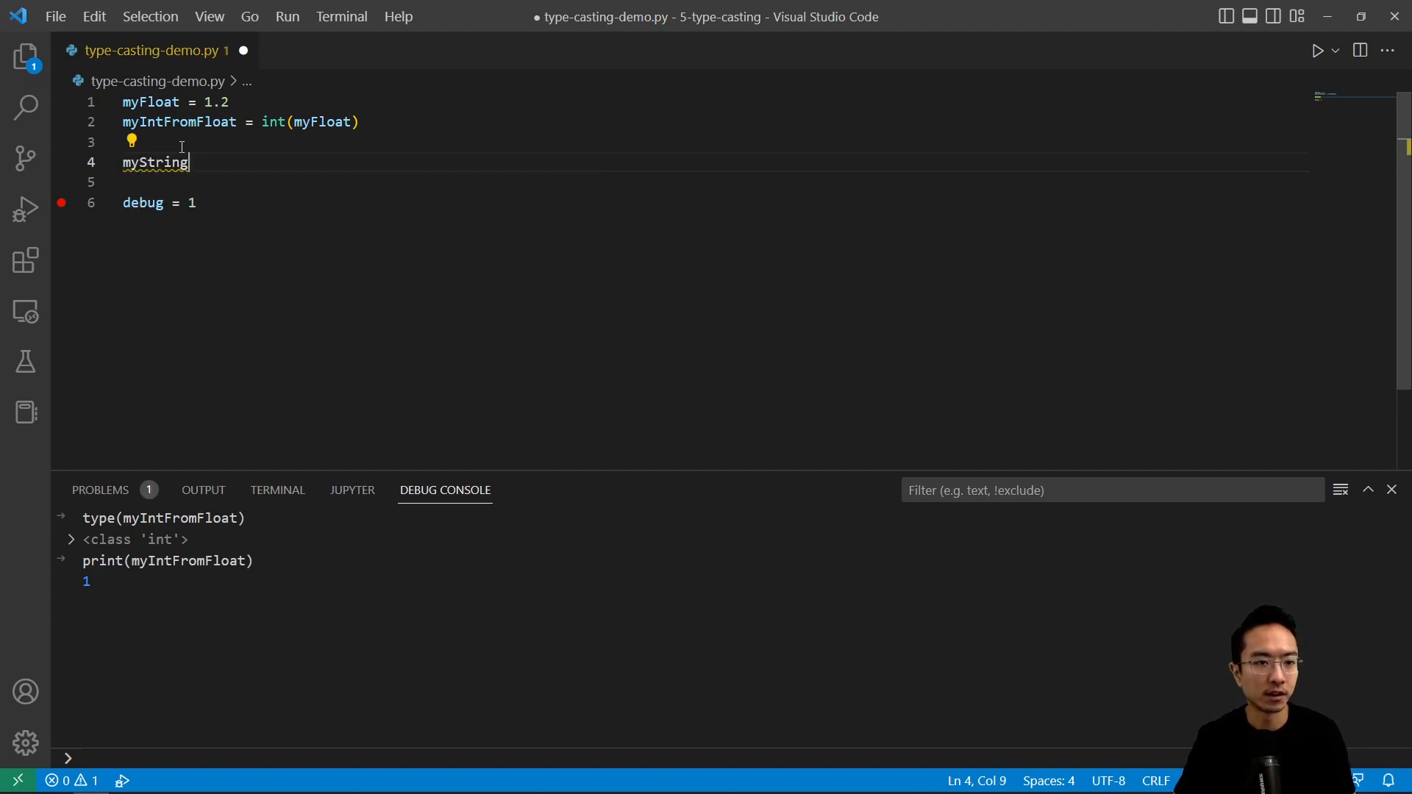
pyautogui.write('= str')
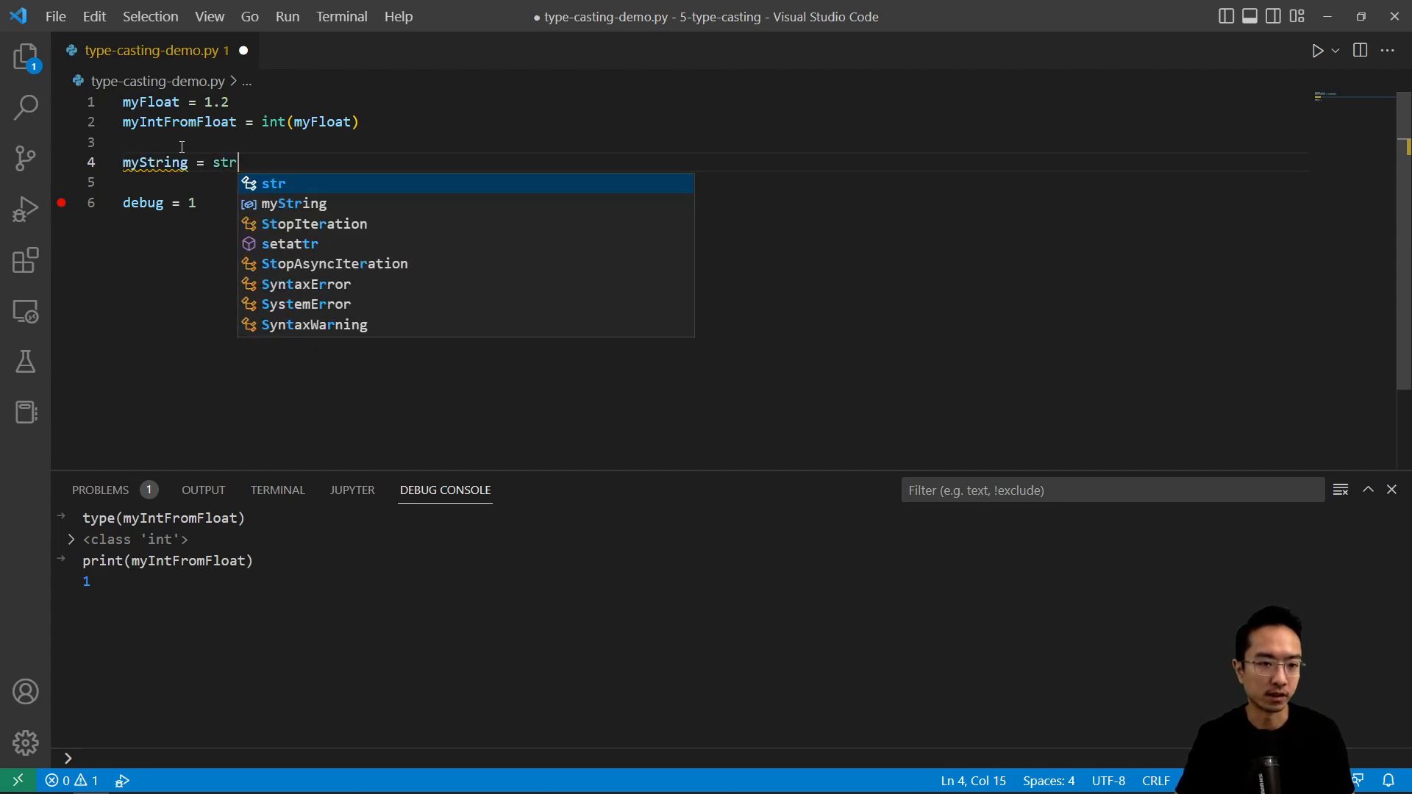
pyautogui.write('(myIntFromFloat')
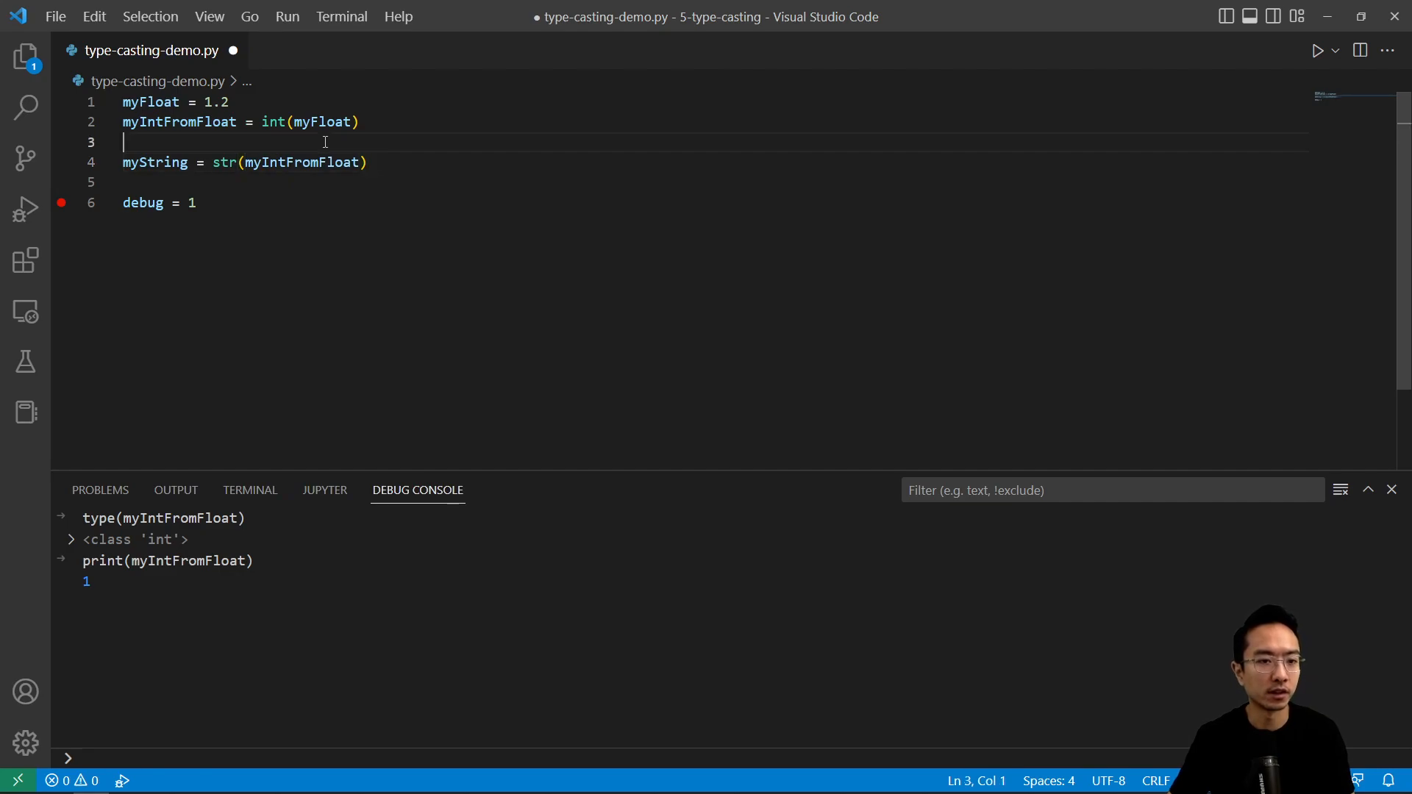
pyautogui.moveTo(288, 16)
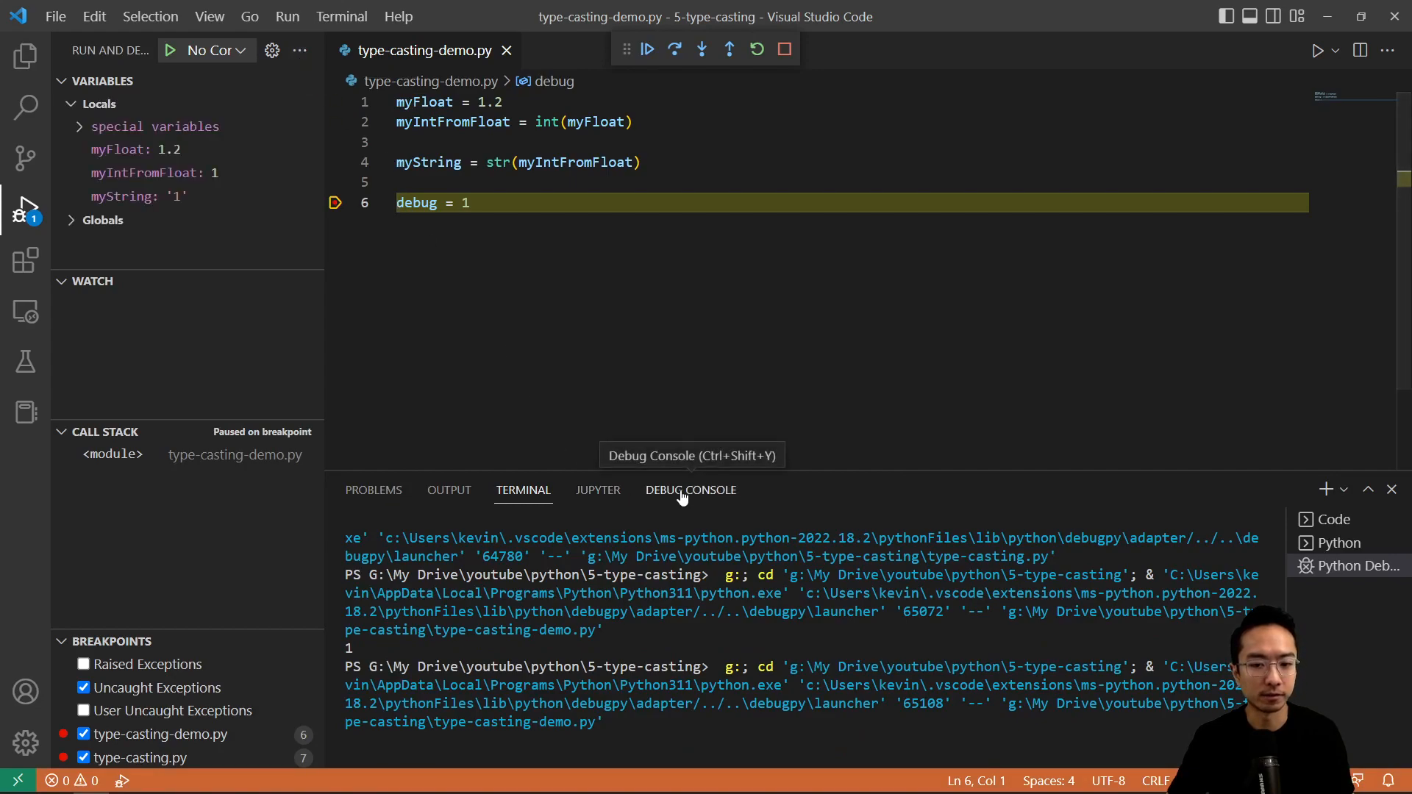
# - Show the Debug Console while paused to check myString holds '1'
pyautogui.click(690, 490)
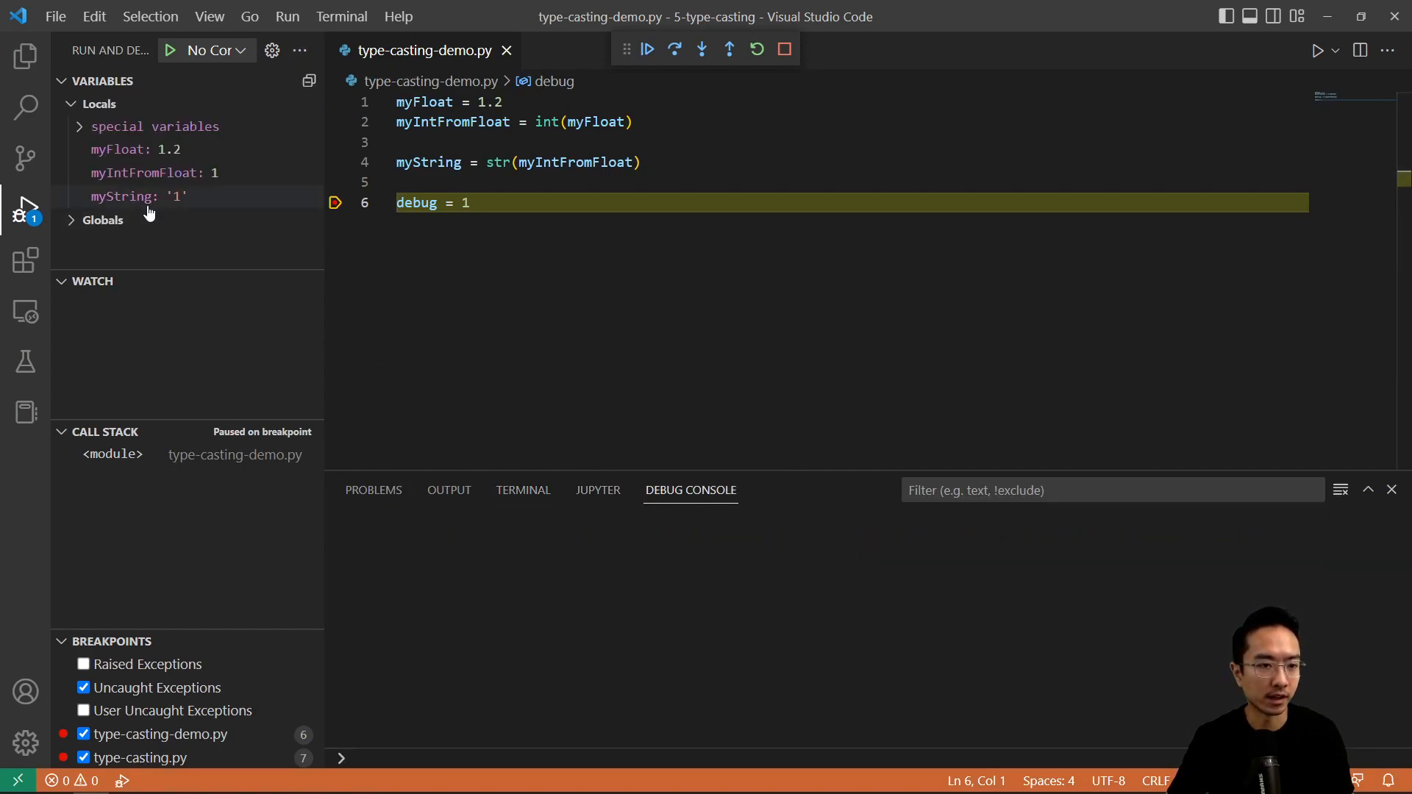
pyautogui.moveTo(124, 200)
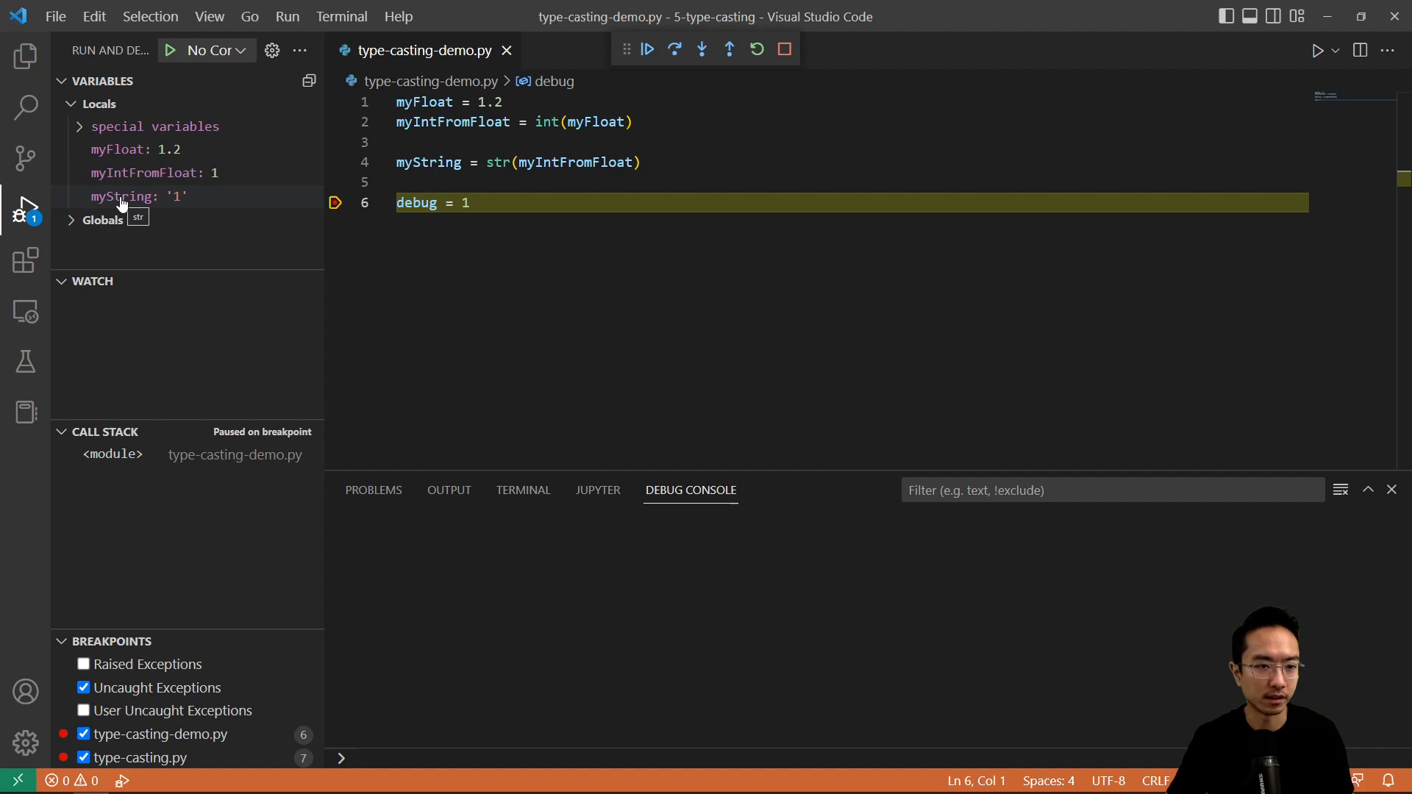
pyautogui.moveTo(177, 198)
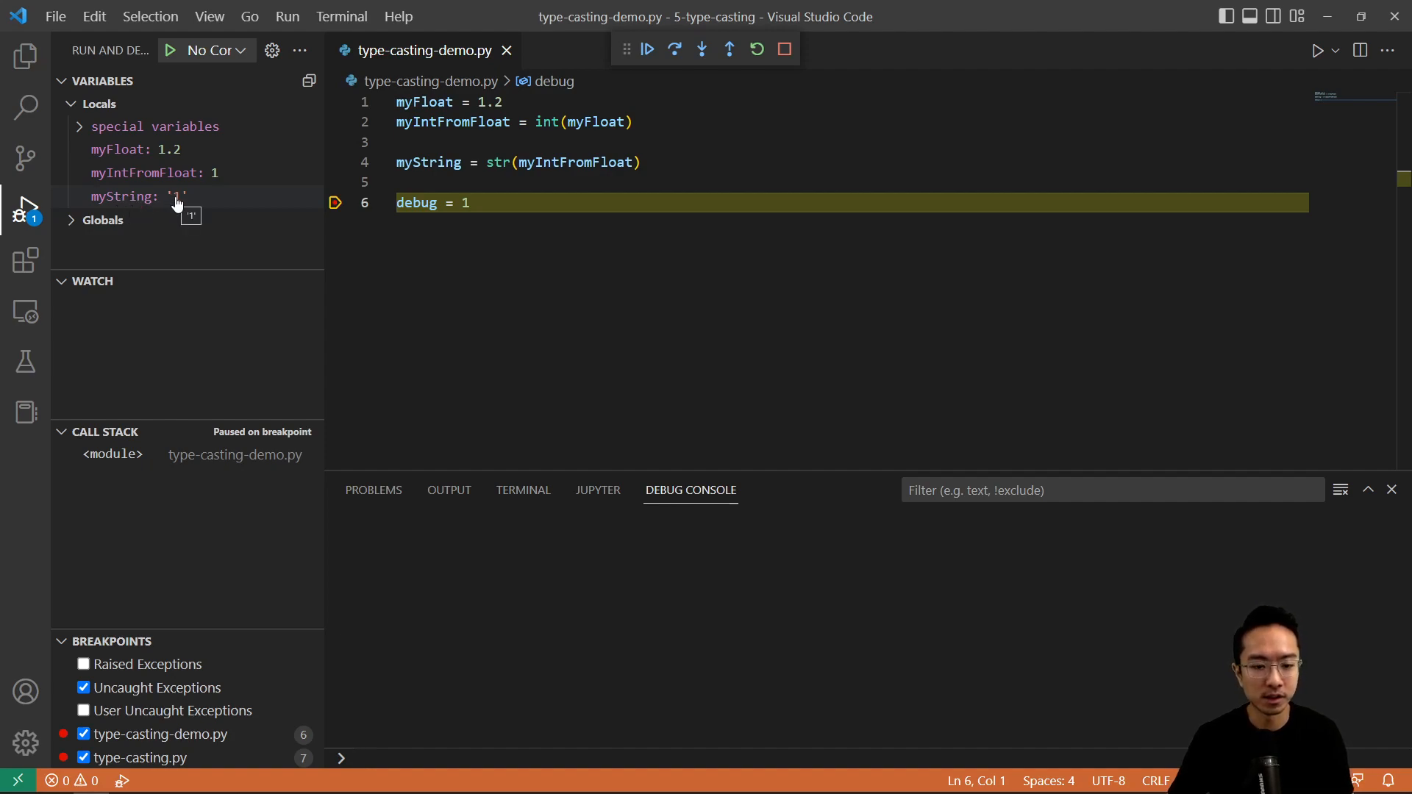
pyautogui.moveTo(378, 745)
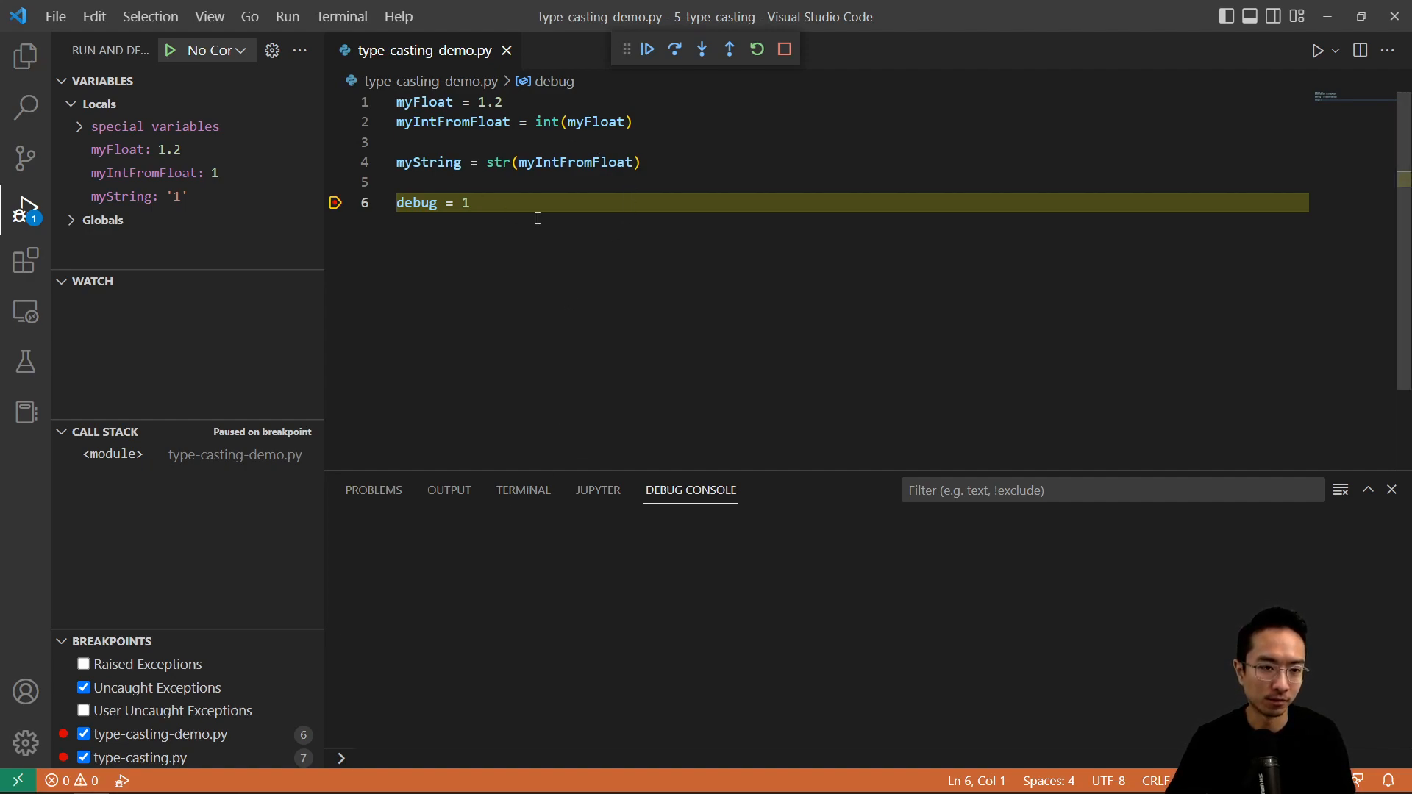
pyautogui.moveTo(730, 187)
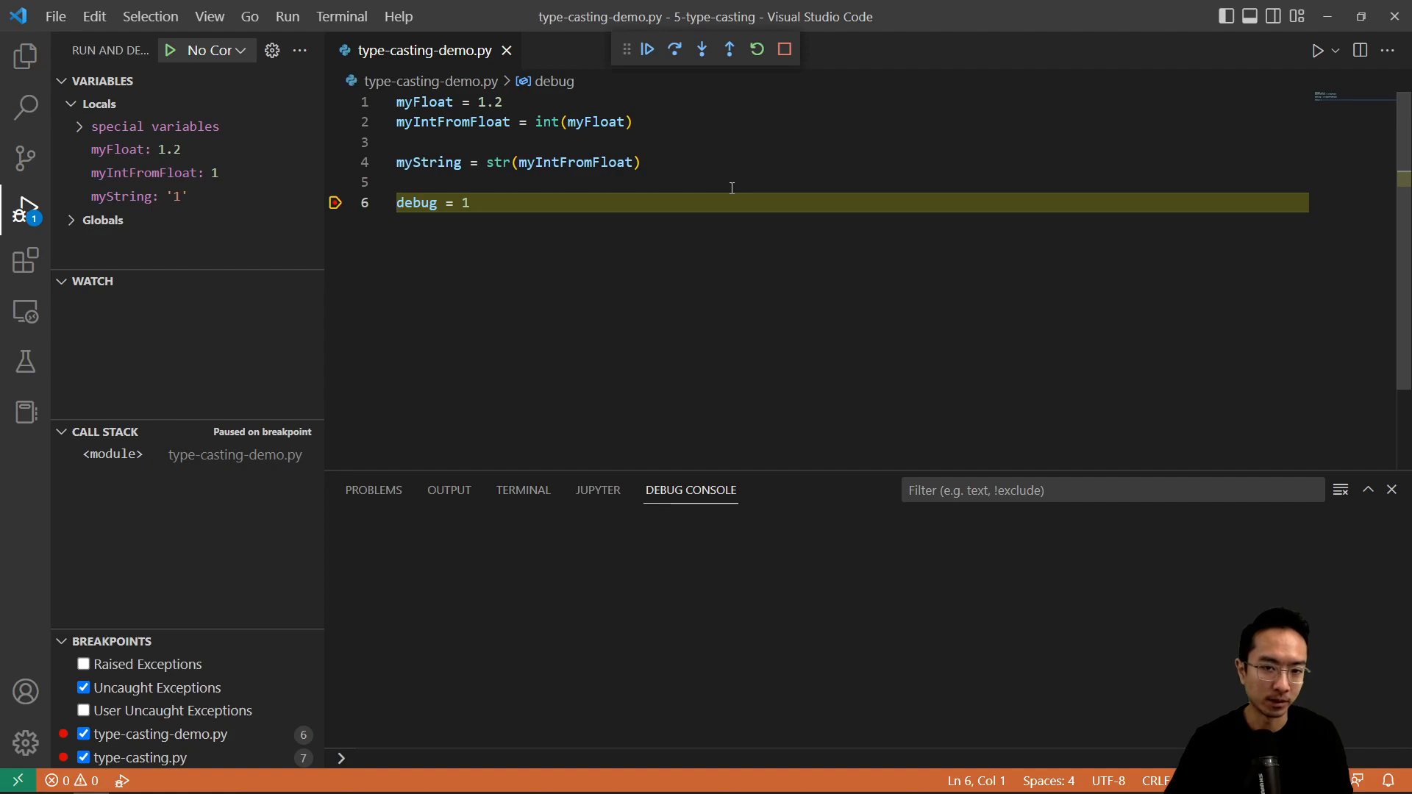
pyautogui.moveTo(689, 173)
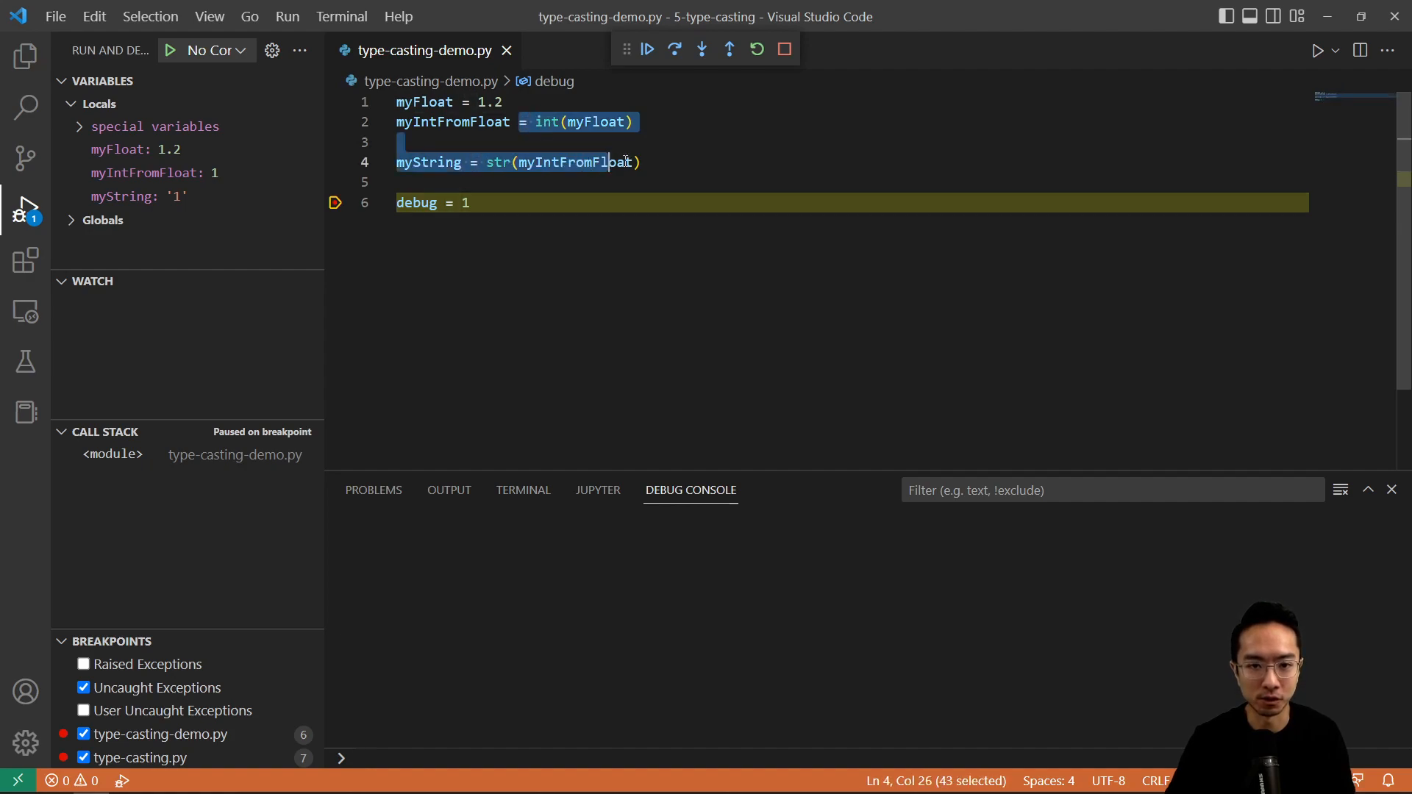
pyautogui.click(642, 162)
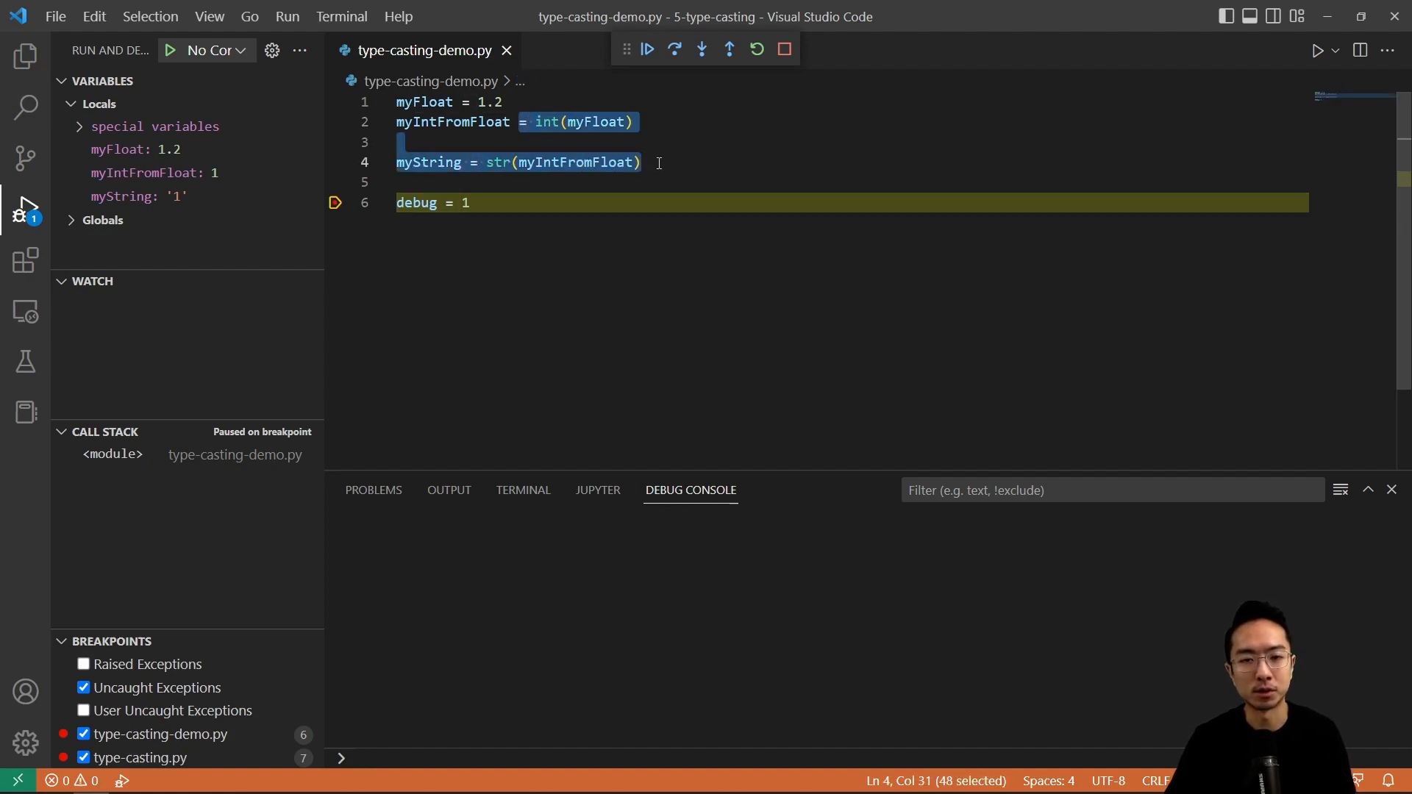